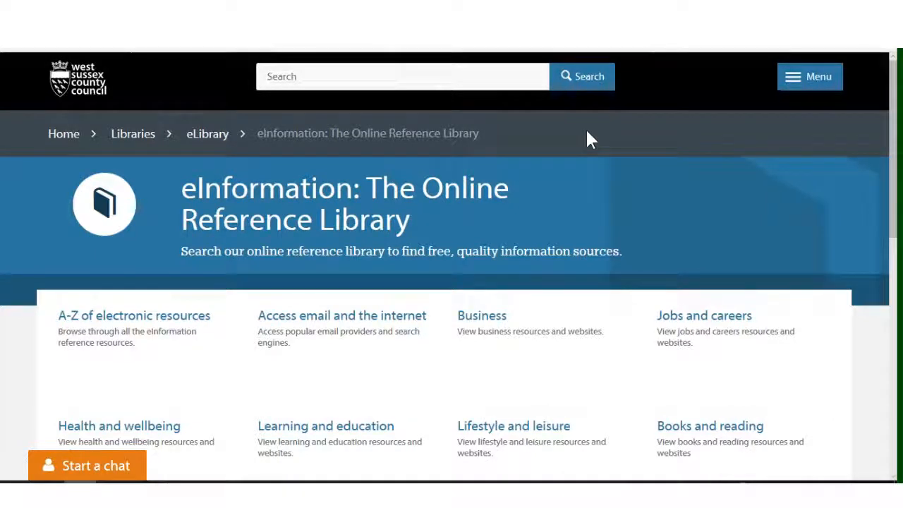
pyautogui.moveTo(185, 288)
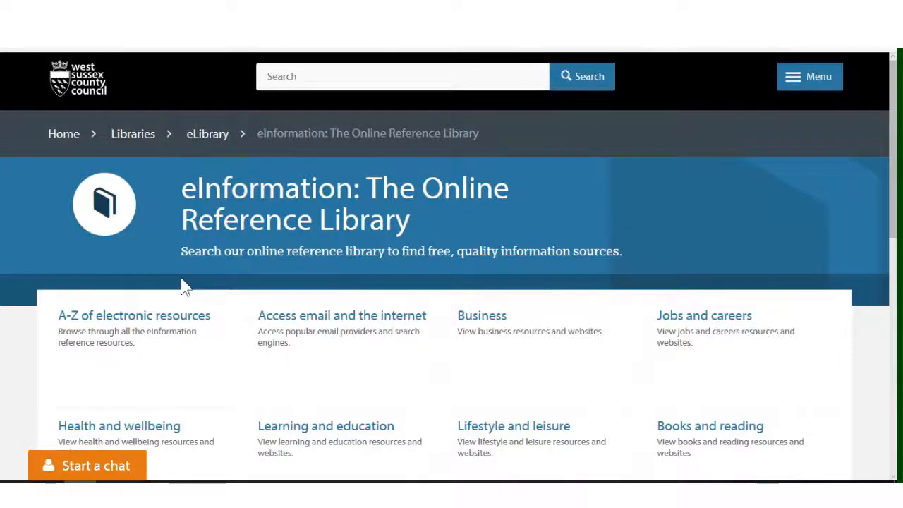
pyautogui.moveTo(166, 328)
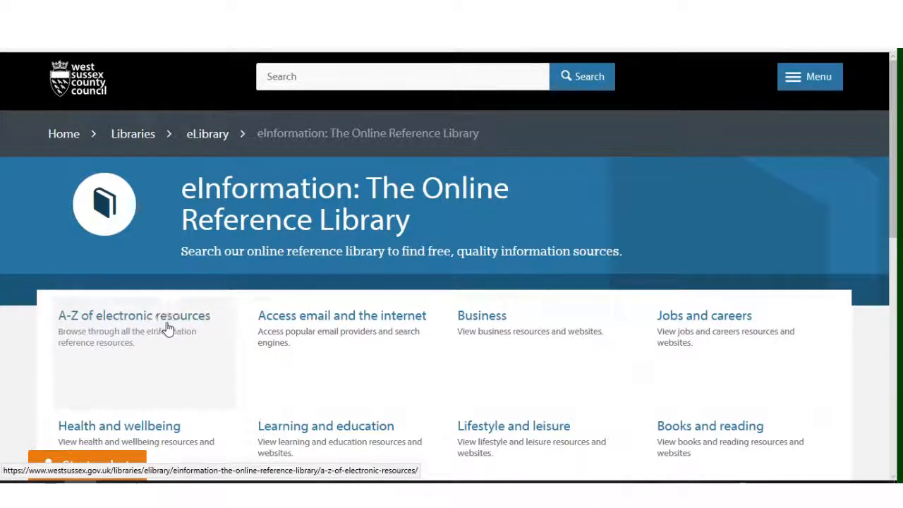
# - Go to the A-Z of electronic resources and browse down to the O entries with Oxford Reference
pyautogui.click(134, 316)
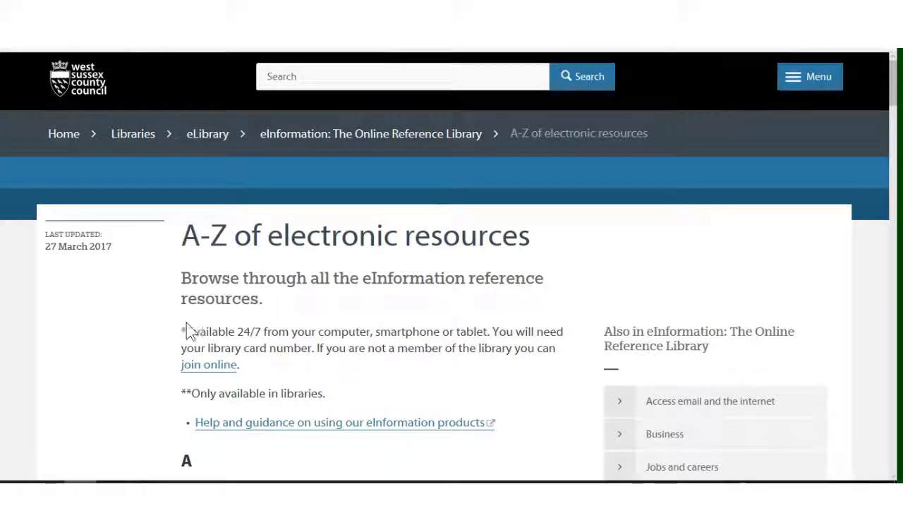
pyautogui.scroll(-3)
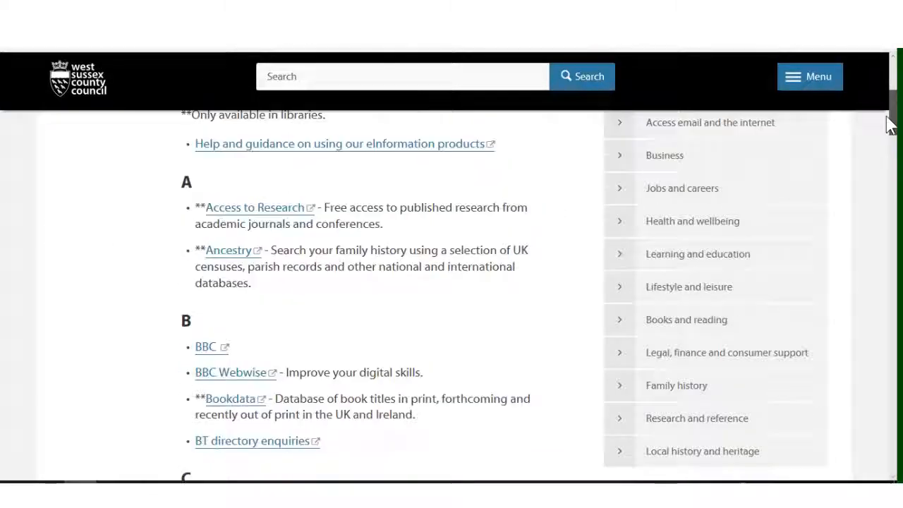
pyautogui.scroll(-3)
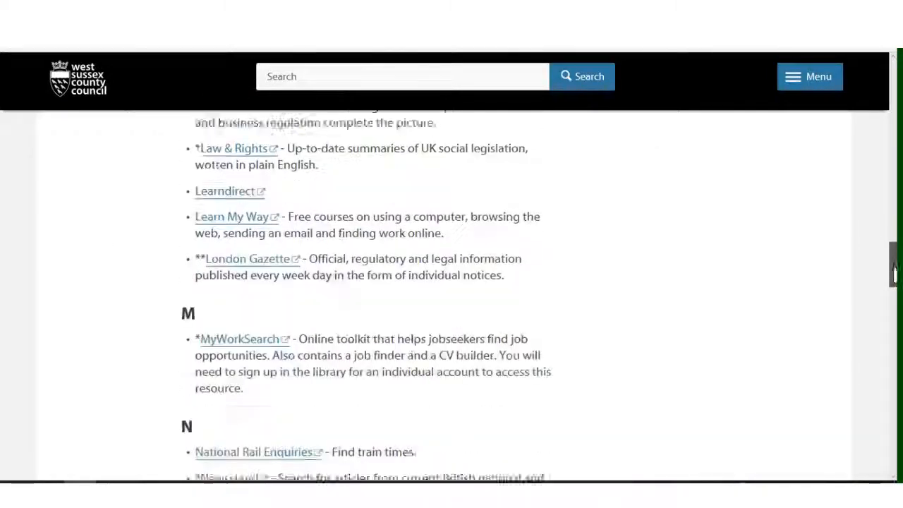
pyautogui.scroll(-3)
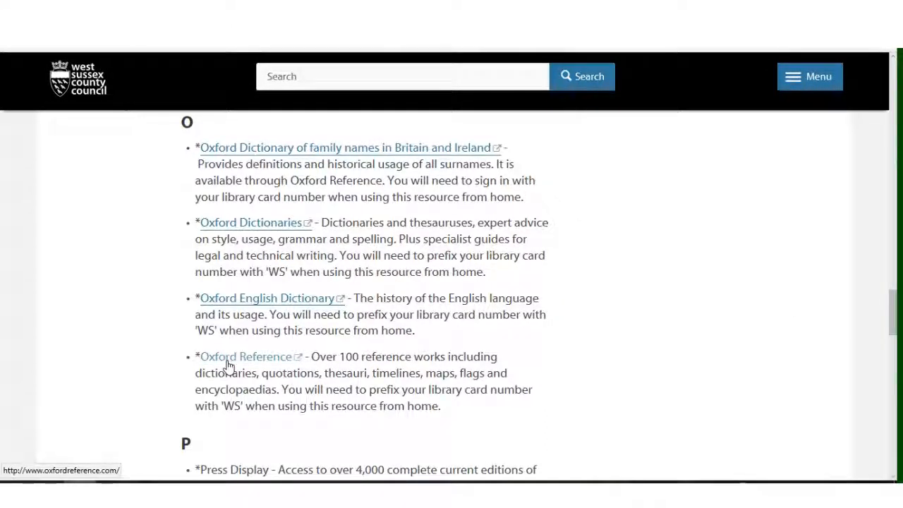
# - Follow the Oxford Reference link in the A-Z list to reach its home page
pyautogui.click(245, 356)
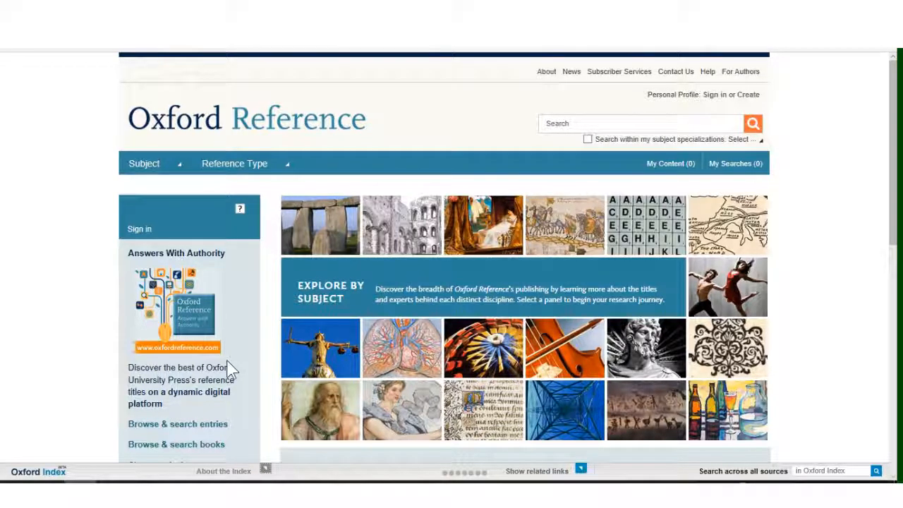
pyautogui.moveTo(139, 230)
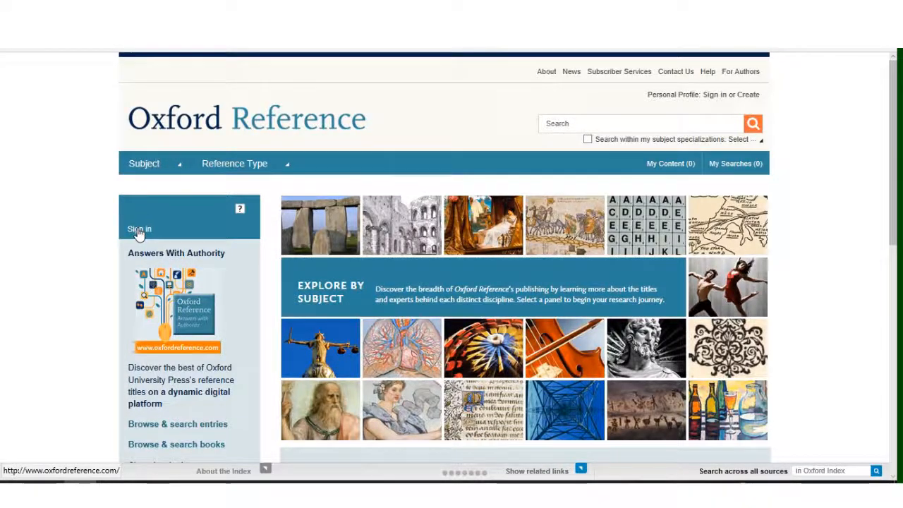
# - Sign in via 'Login with your Library Card' using the WS-prefixed card number
pyautogui.click(138, 228)
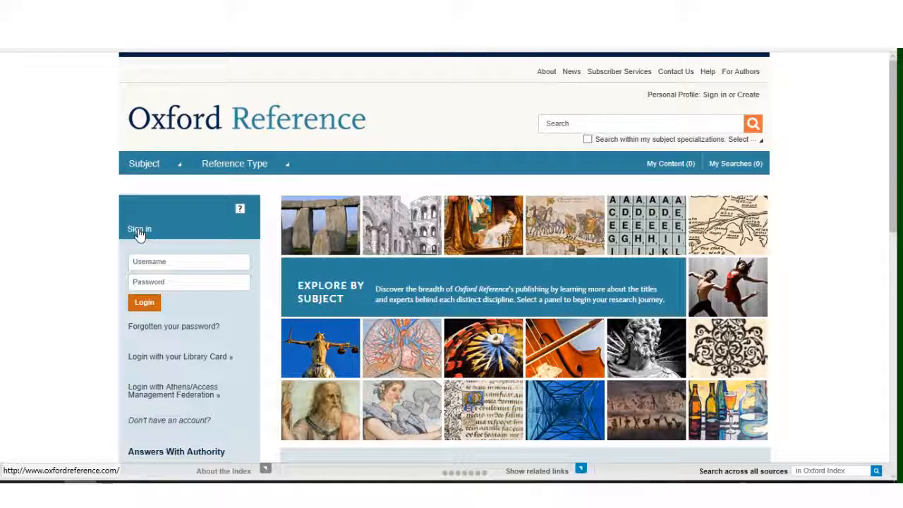
pyautogui.moveTo(156, 360)
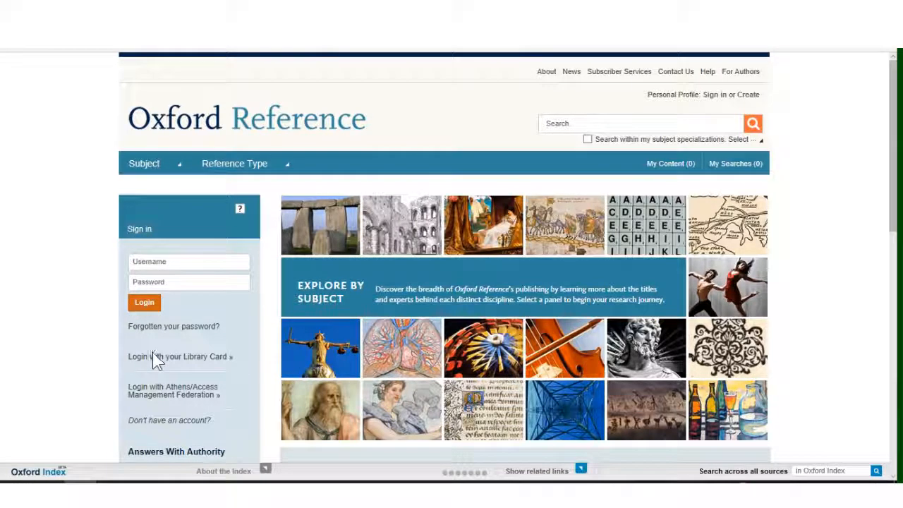
pyautogui.click(178, 357)
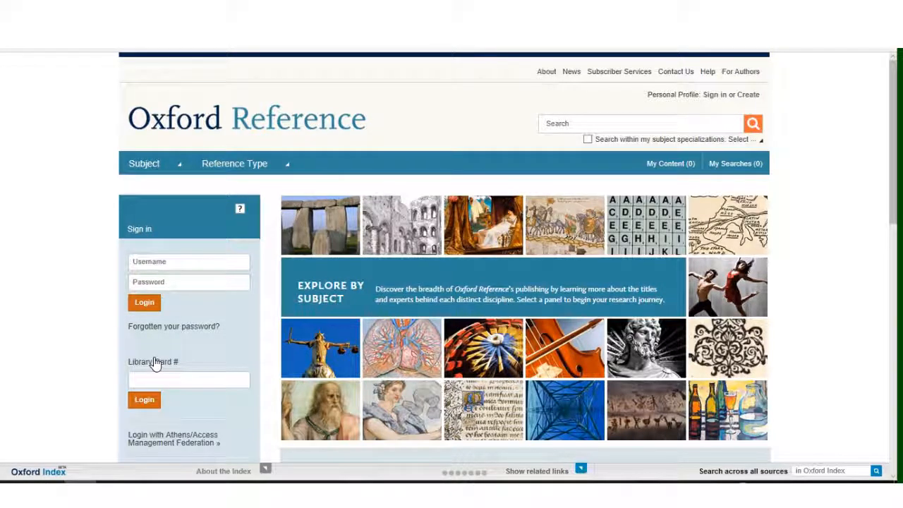
pyautogui.click(189, 379)
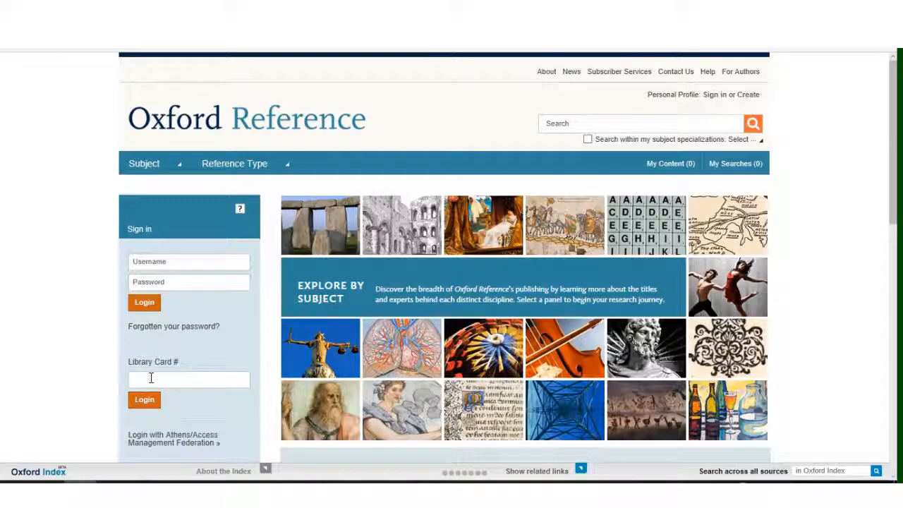
pyautogui.write('WS0')
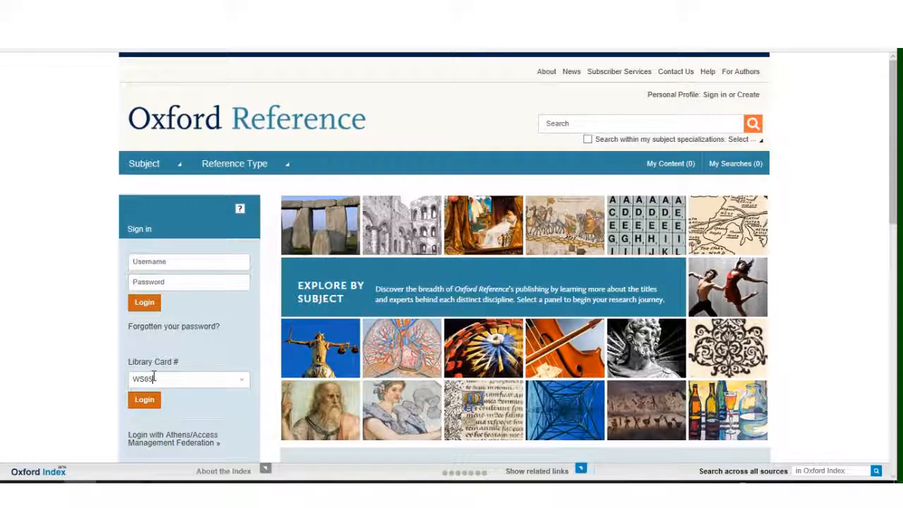
pyautogui.write('5s')
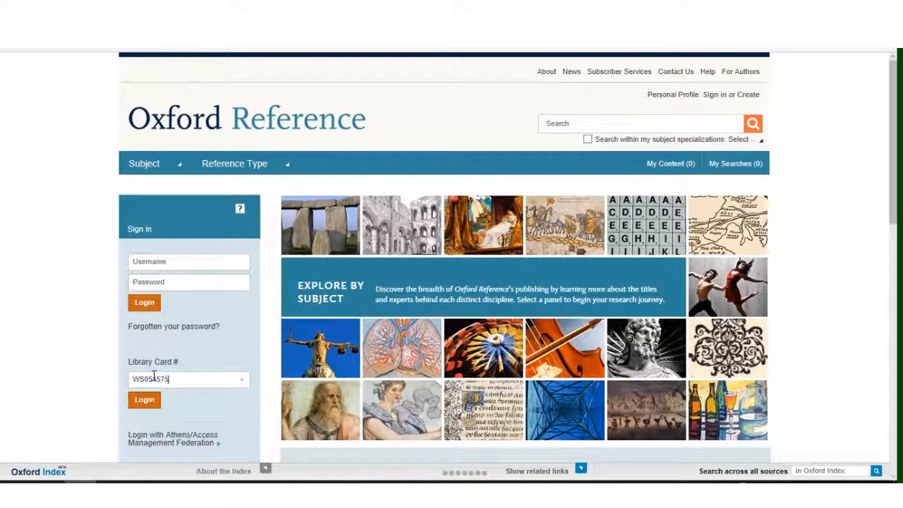
pyautogui.write('999')
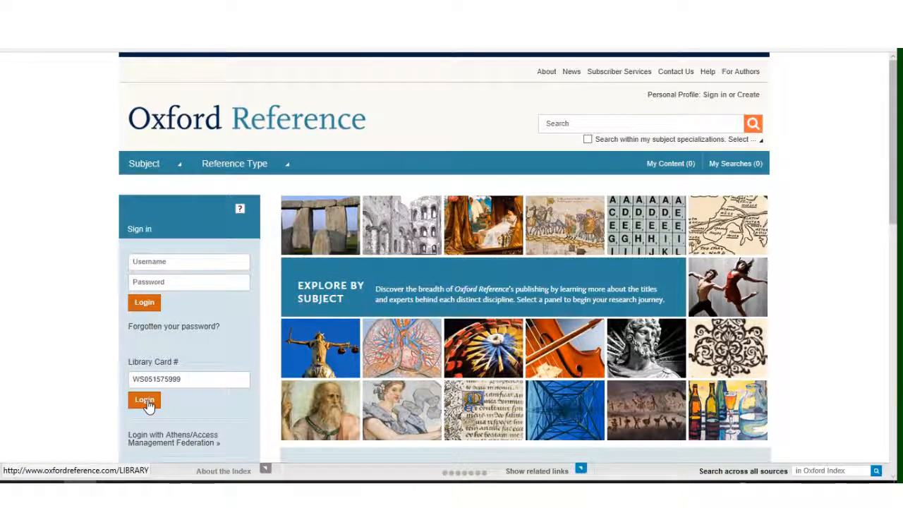
pyautogui.click(144, 400)
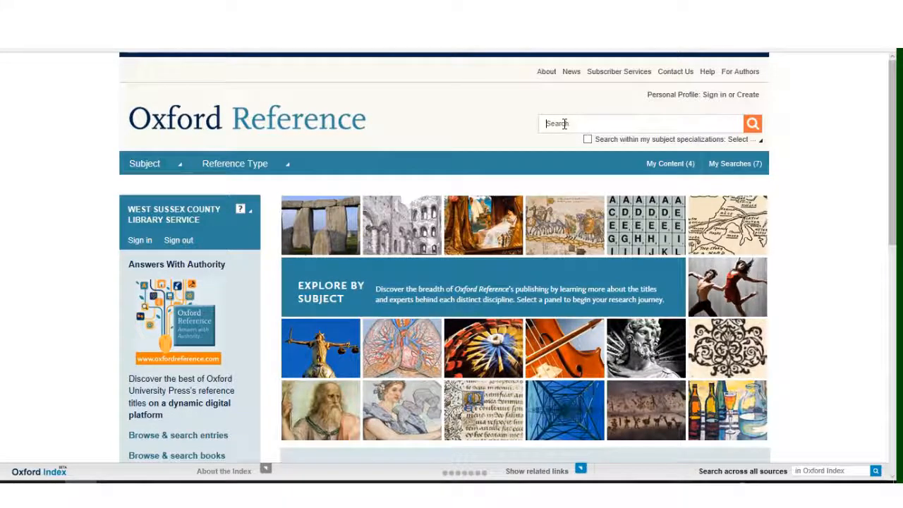
# - Search the whole site for 'Heart of Darkness' from the top search box
pyautogui.write('H')
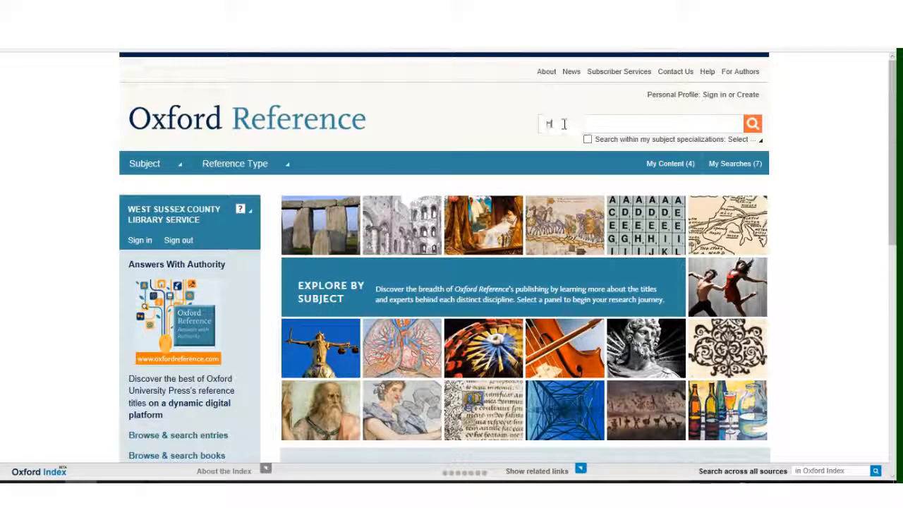
pyautogui.write('eath')
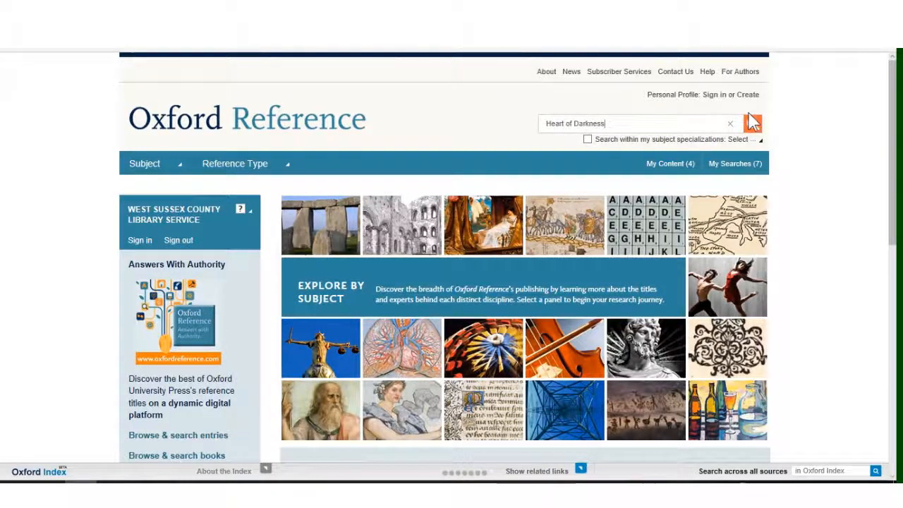
pyautogui.click(755, 124)
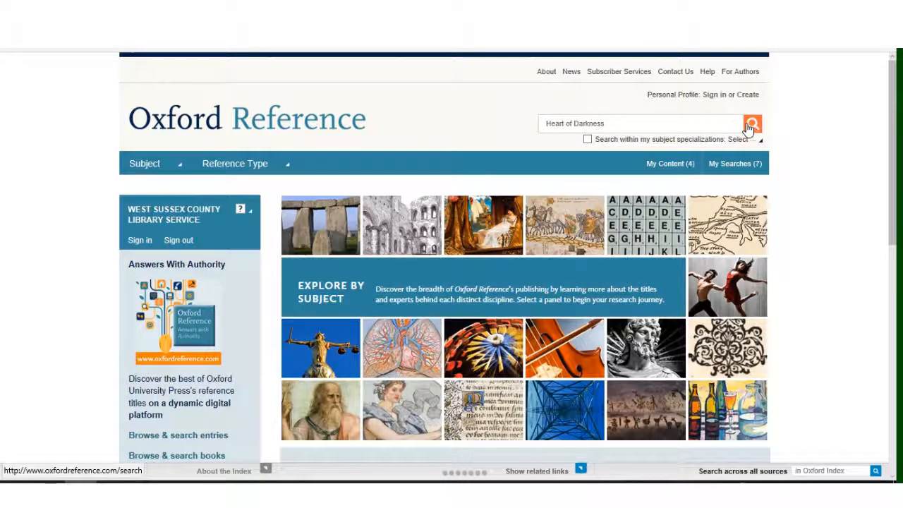
# - Load the 868 'Heart of Darkness' results and look through the list and Narrow Your Choices filters
pyautogui.click(752, 122)
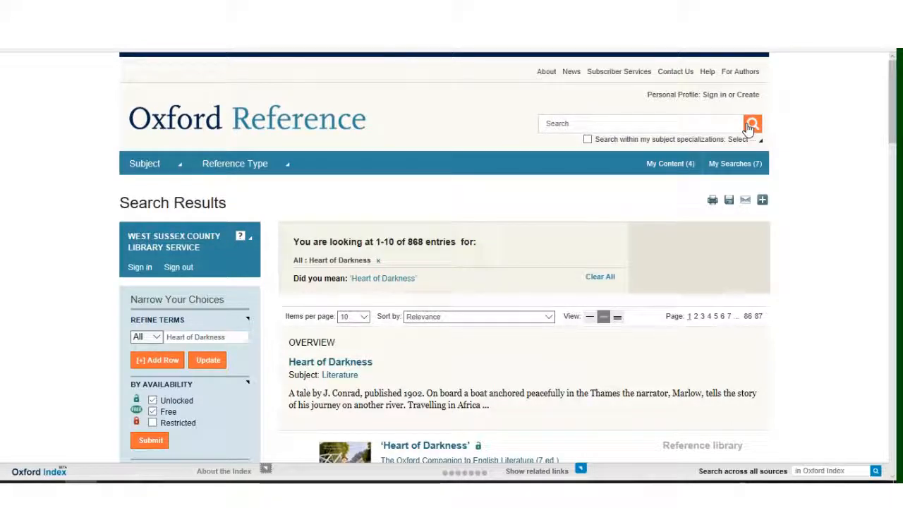
pyautogui.scroll(-3)
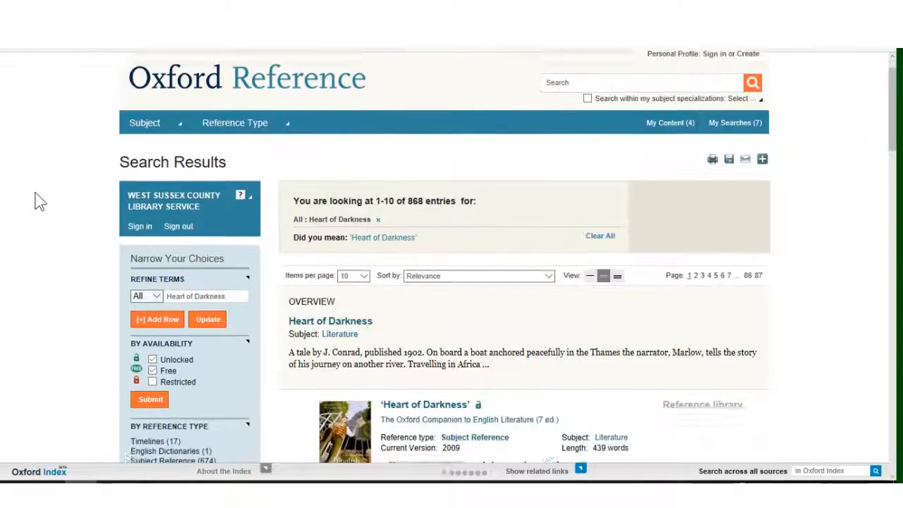
pyautogui.scroll(-3)
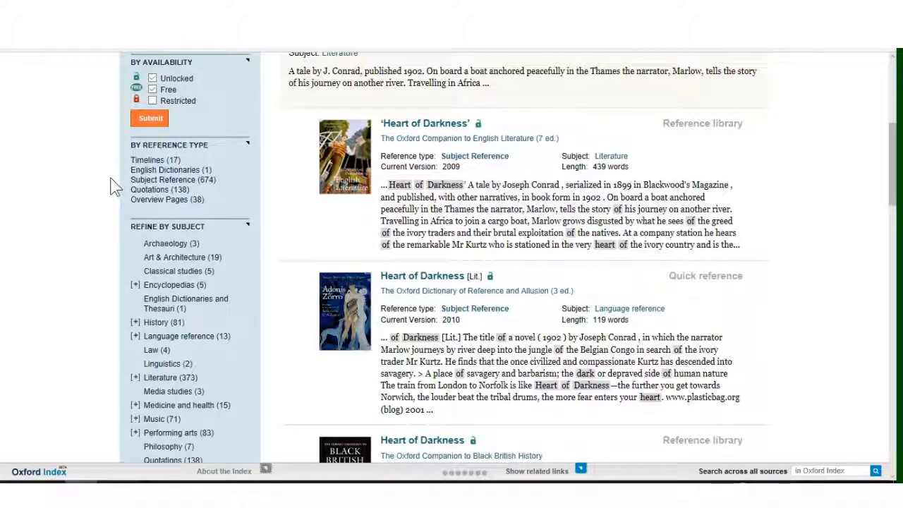
pyautogui.moveTo(104, 254)
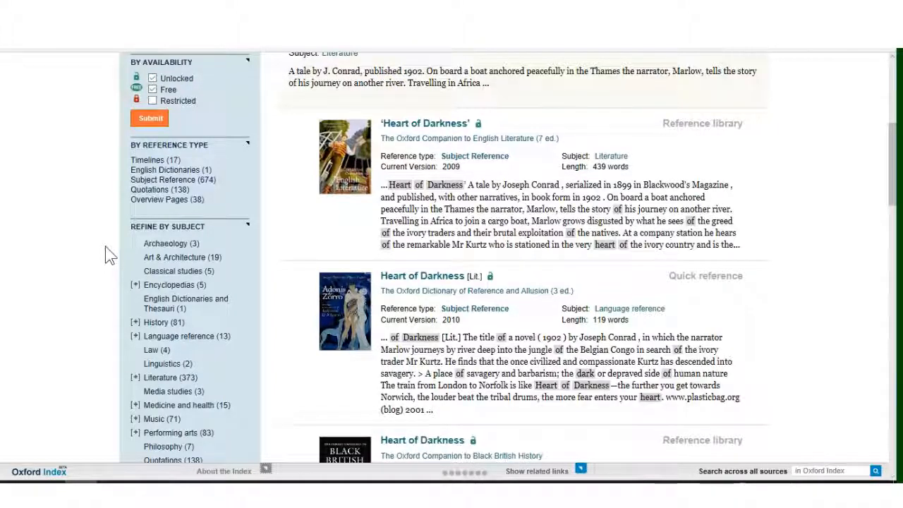
pyautogui.scroll(-3)
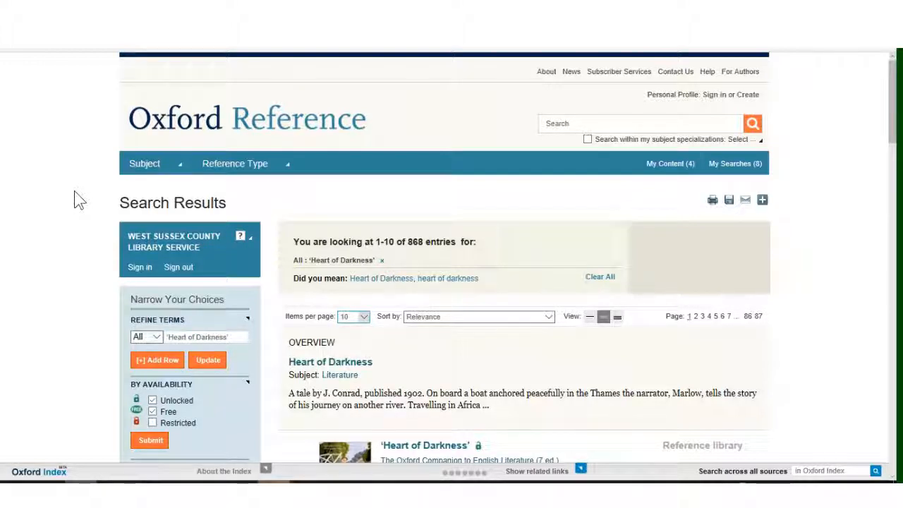
pyautogui.moveTo(245, 275)
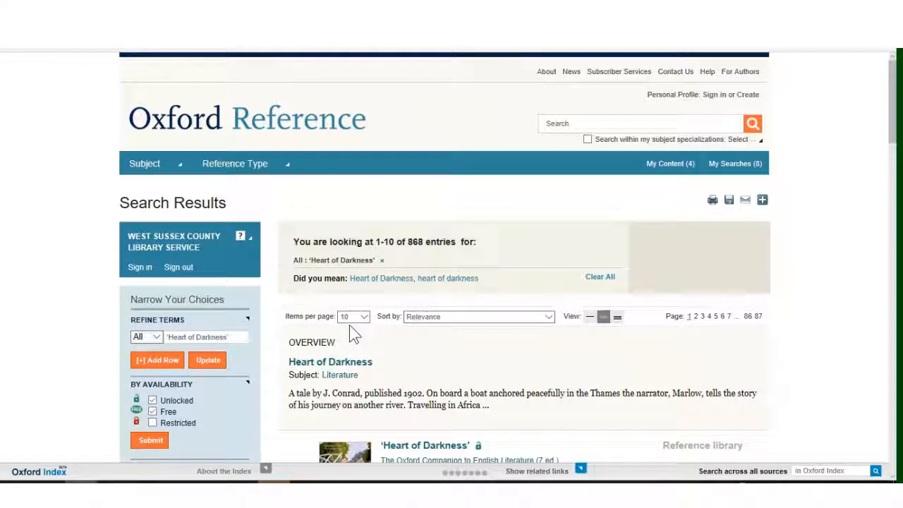
pyautogui.moveTo(482, 337)
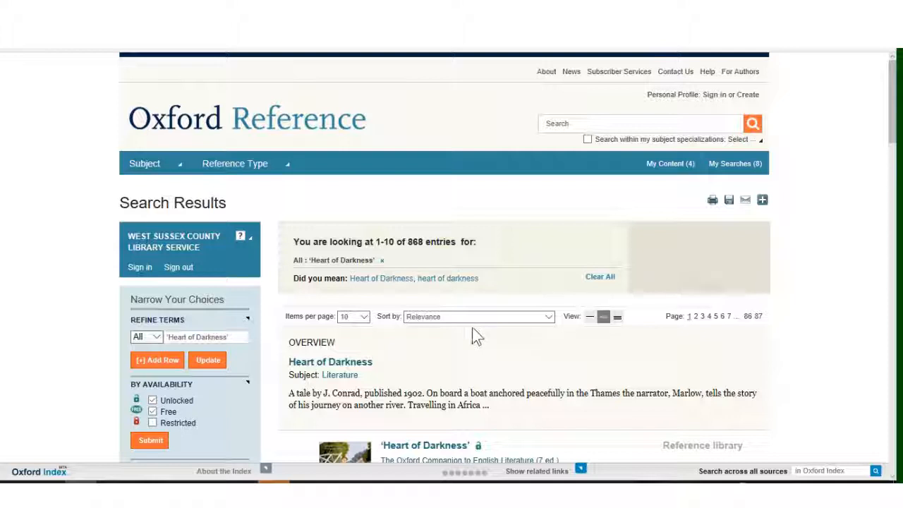
pyautogui.click(351, 316)
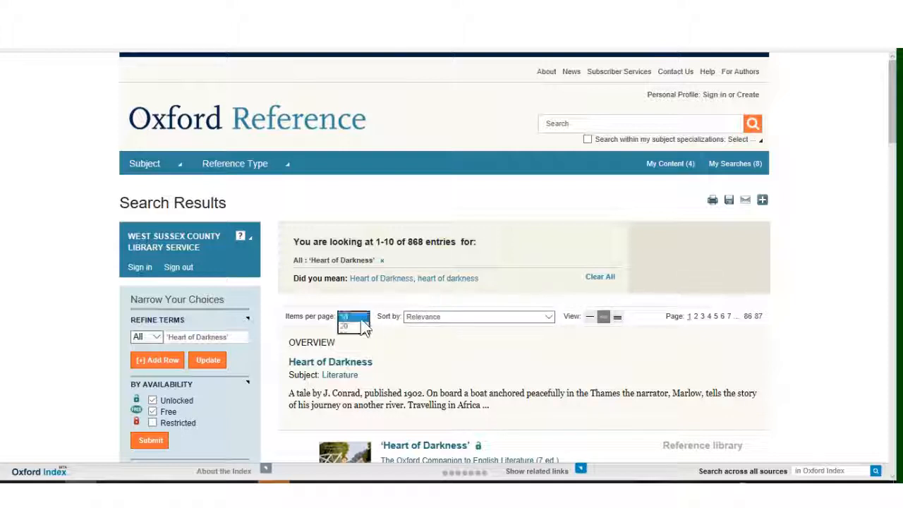
pyautogui.click(354, 316)
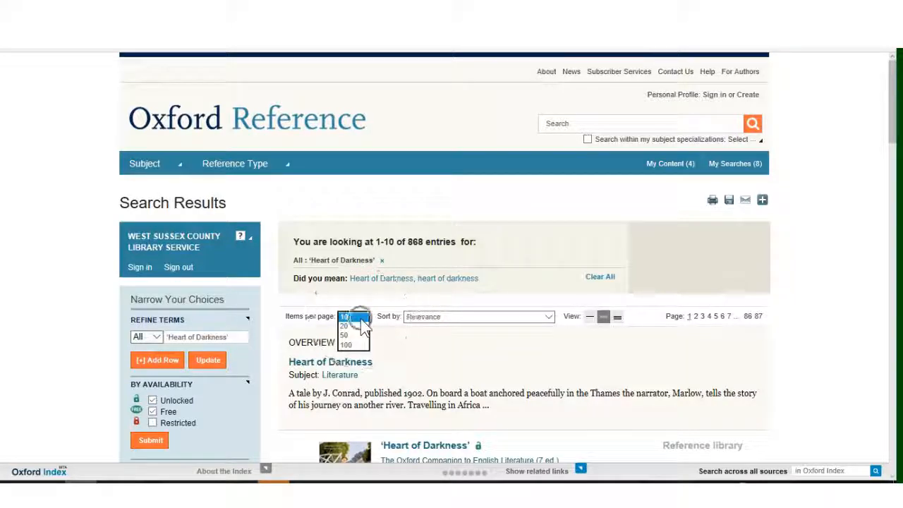
pyautogui.click(352, 316)
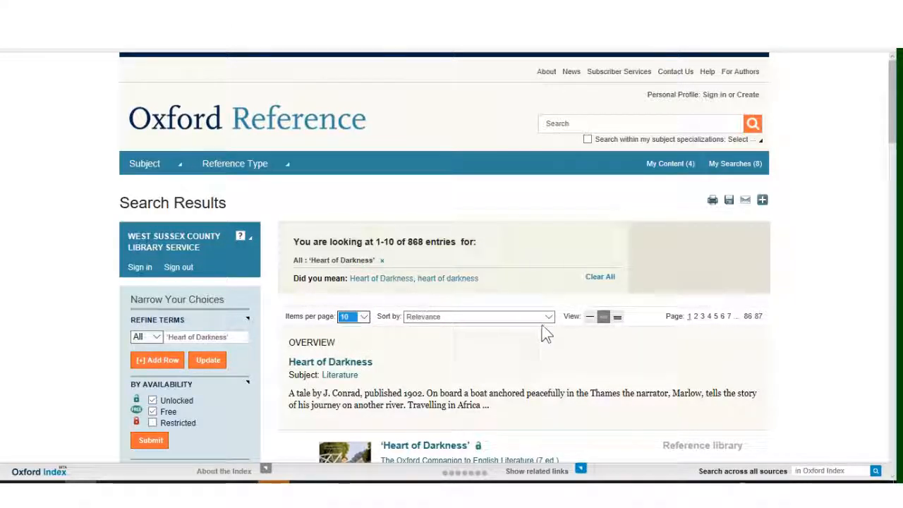
pyautogui.moveTo(548, 327)
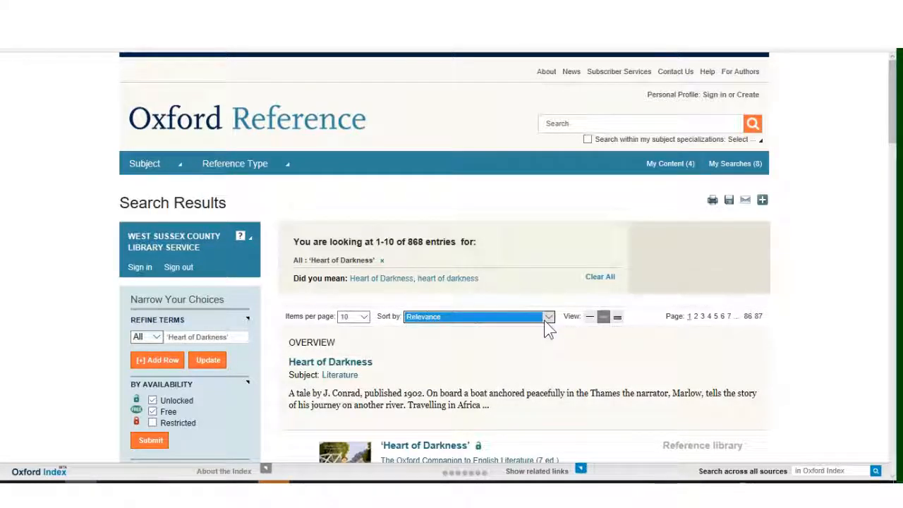
pyautogui.moveTo(712, 336)
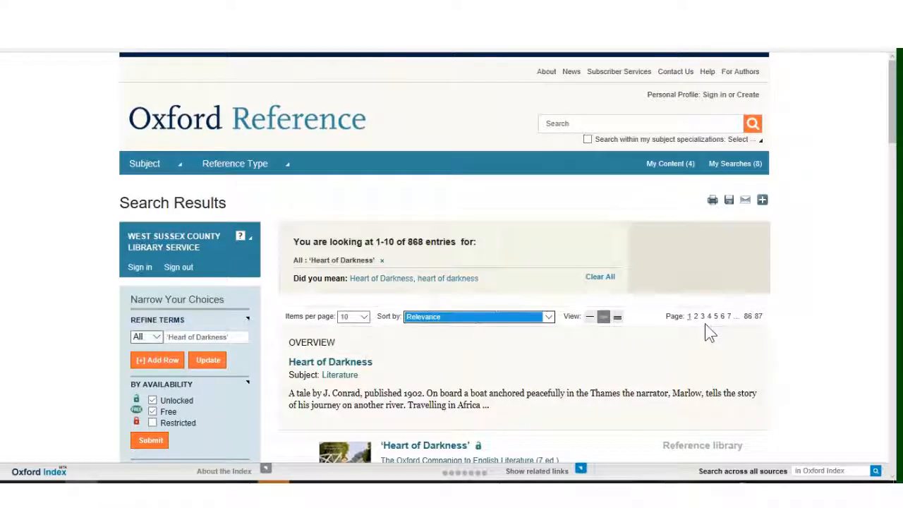
# - Scroll the results down to the Oxford Reader's Companion To Conrad 'Heart of Darkness' entry
pyautogui.scroll(-3)
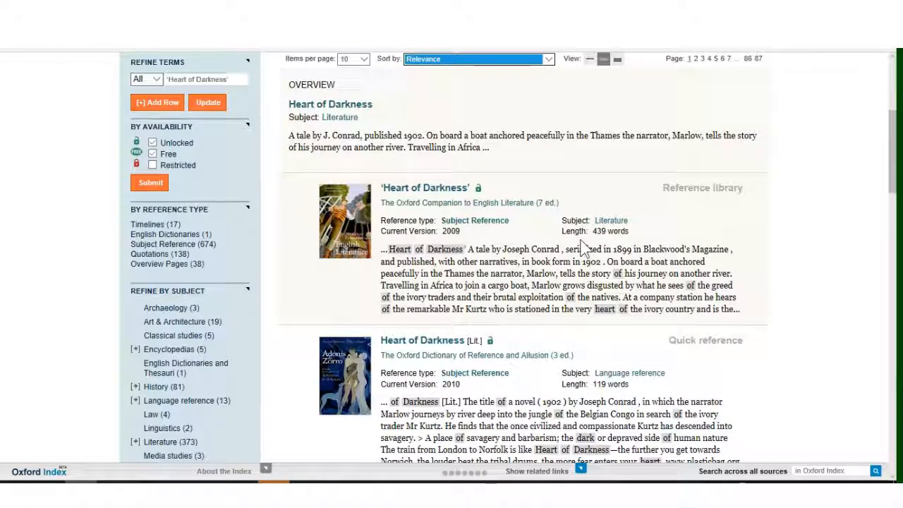
pyautogui.scroll(-3)
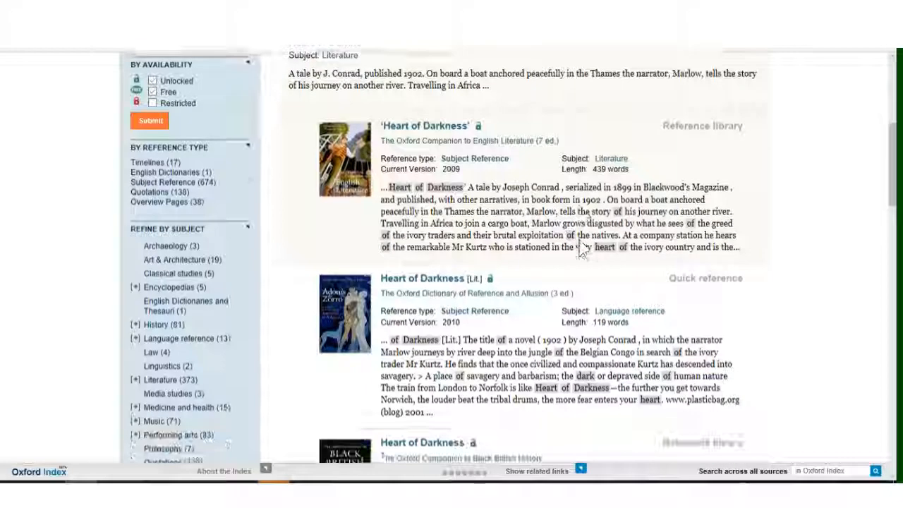
pyautogui.scroll(-3)
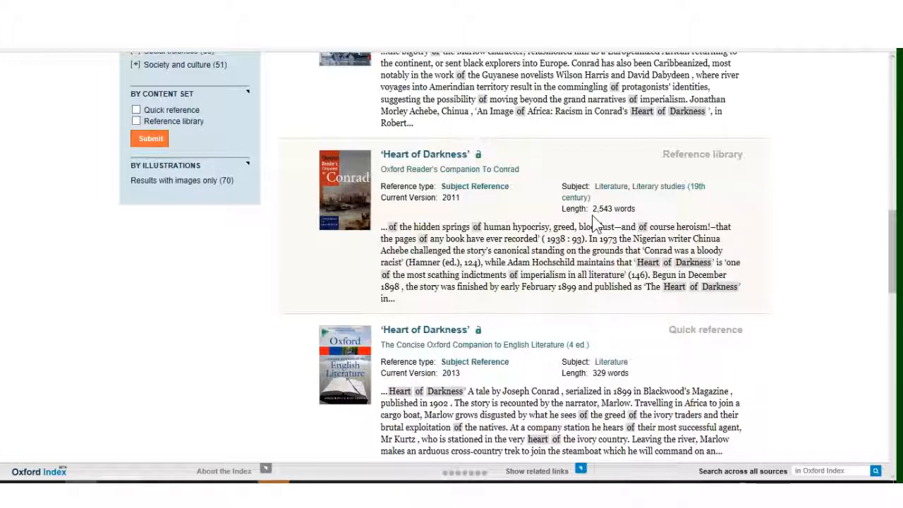
pyautogui.moveTo(434, 169)
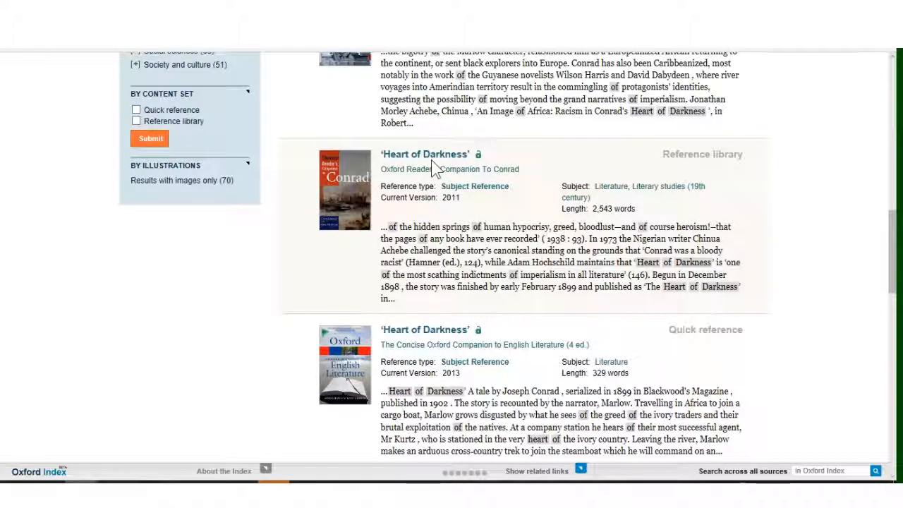
pyautogui.click(434, 169)
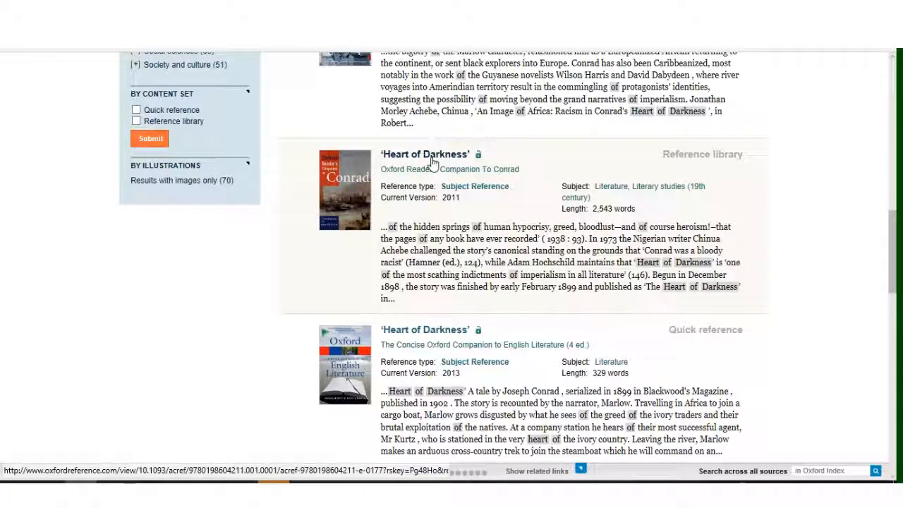
# - Read through the Conrad companion's 'Heart of Darkness' article and return to its top
pyautogui.click(425, 154)
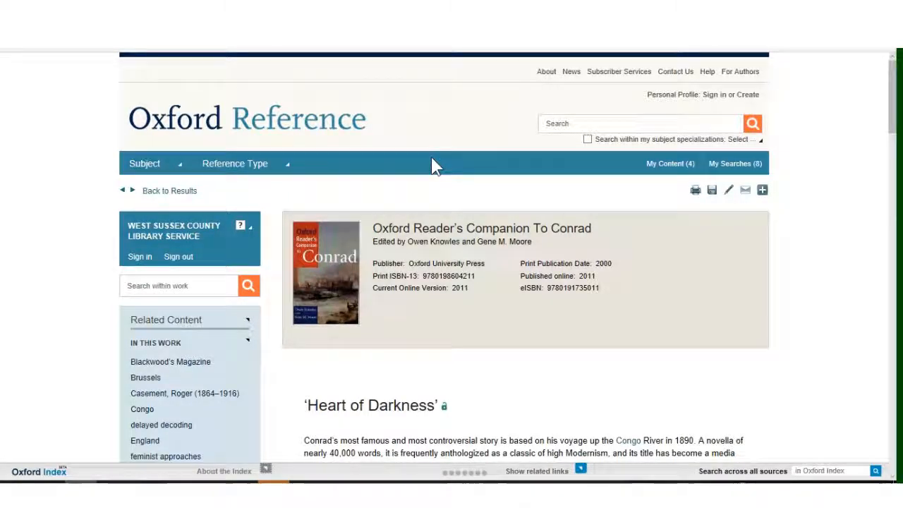
pyautogui.scroll(-3)
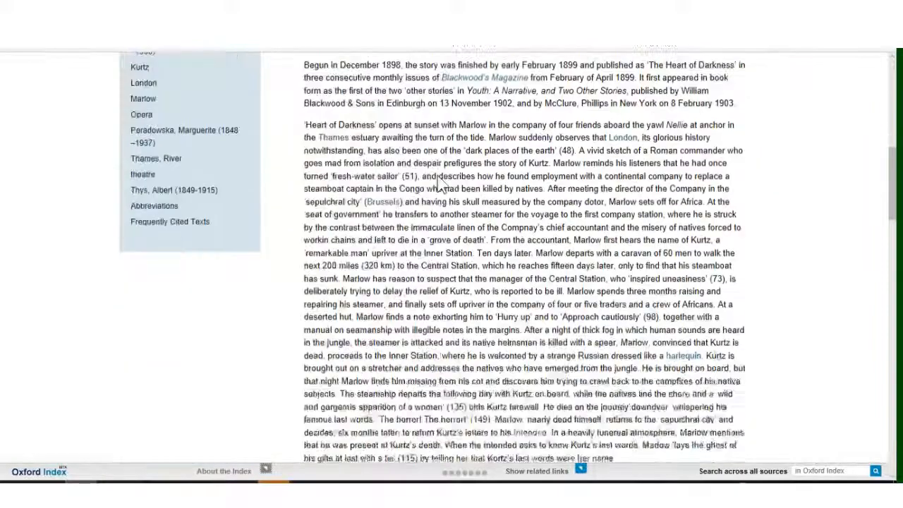
pyautogui.scroll(-3)
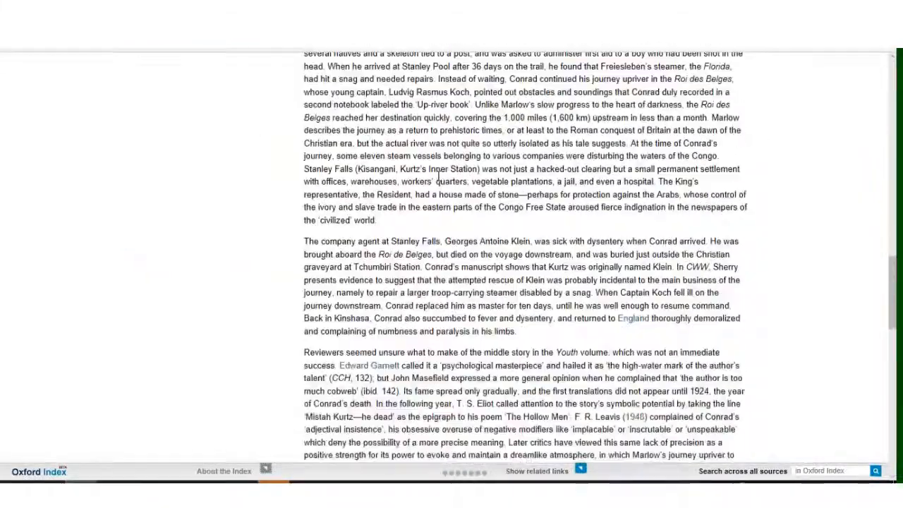
pyautogui.scroll(-3)
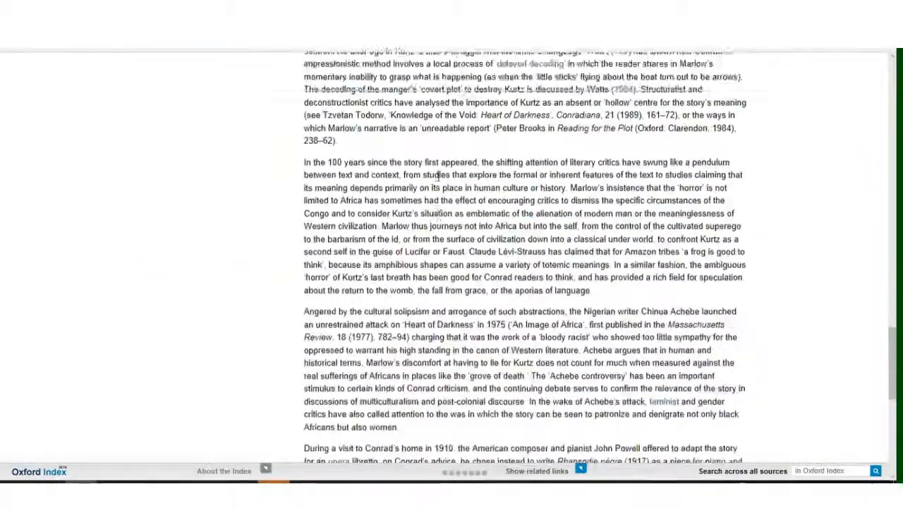
pyautogui.scroll(-3)
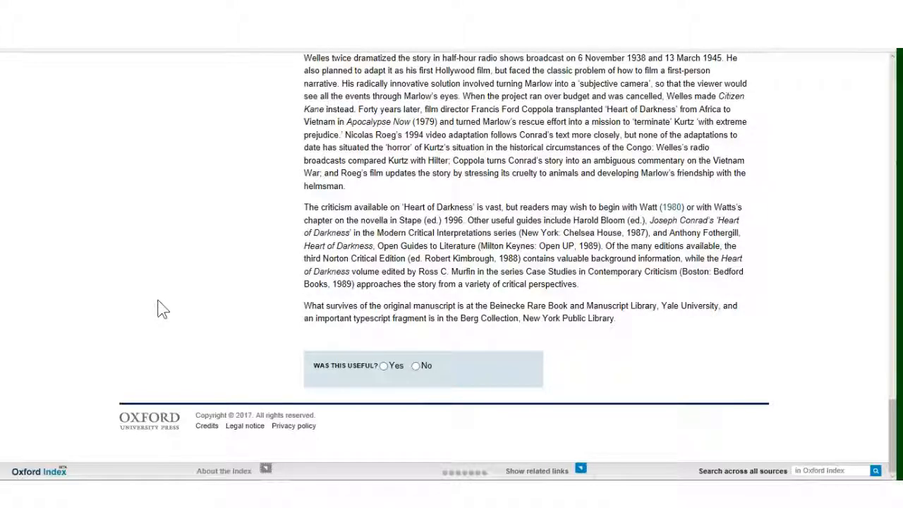
pyautogui.moveTo(166, 307)
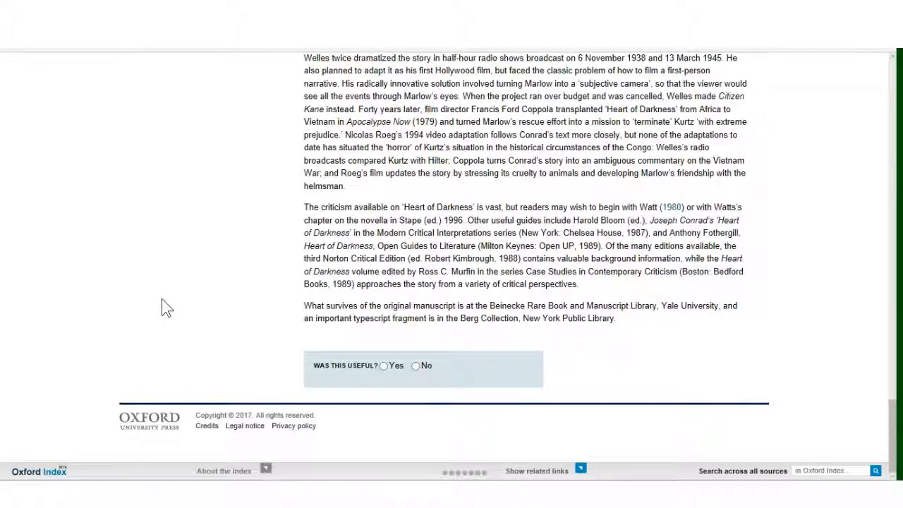
pyautogui.scroll(3)
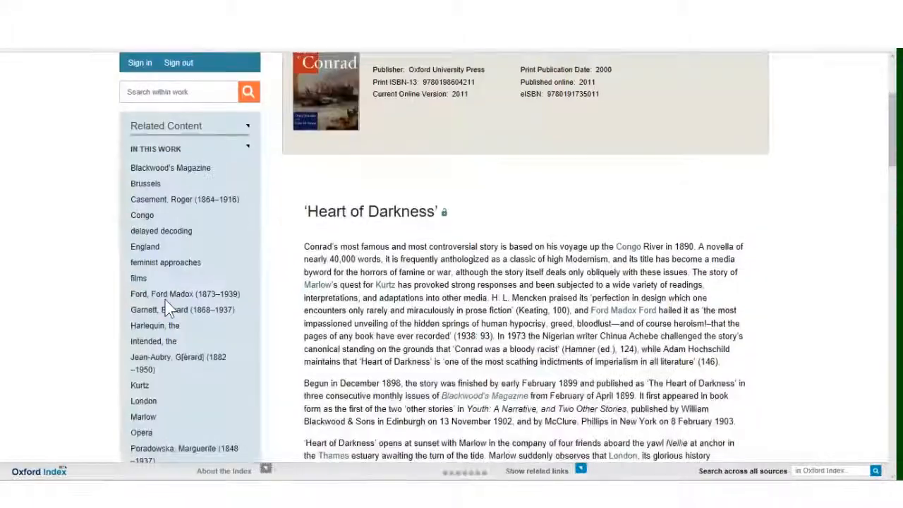
pyautogui.scroll(3)
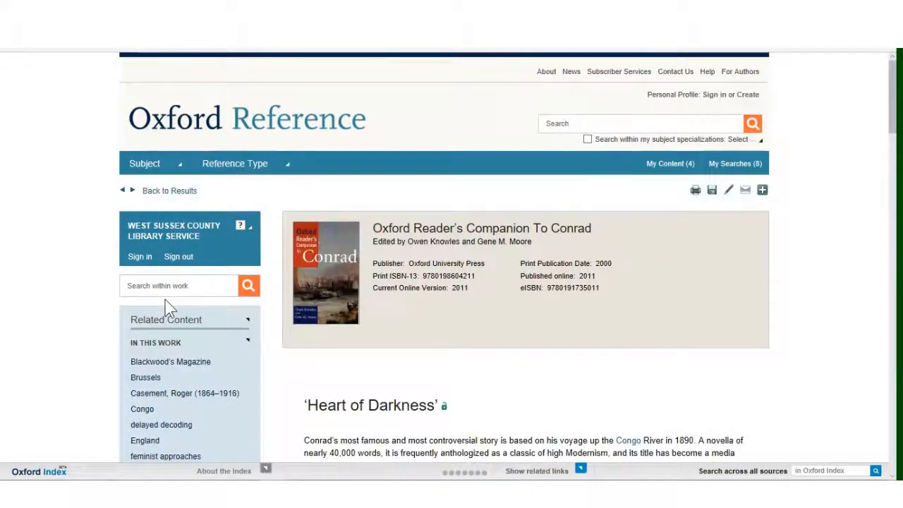
pyautogui.moveTo(677, 217)
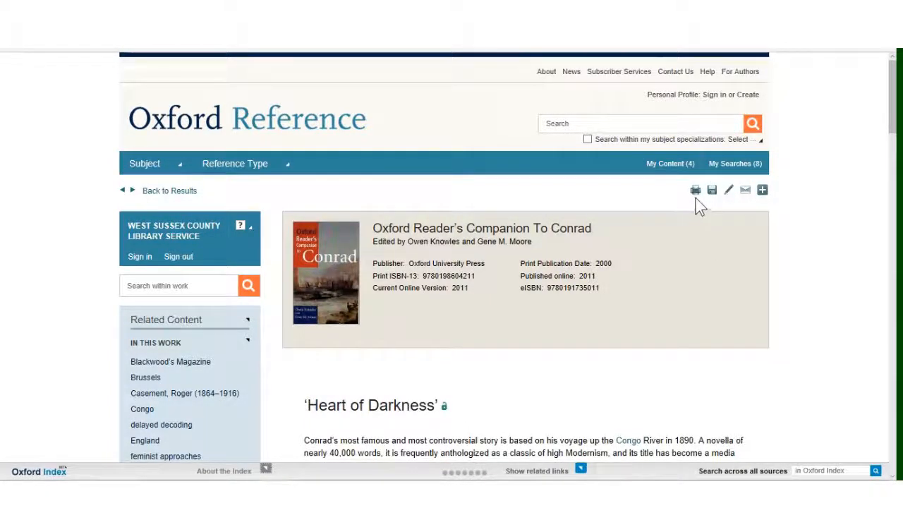
pyautogui.moveTo(696, 192)
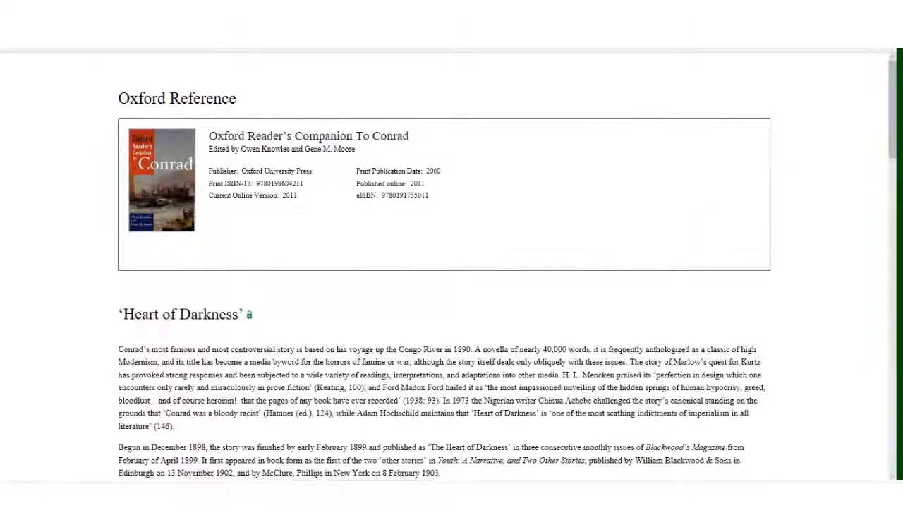
pyautogui.moveTo(50, 140)
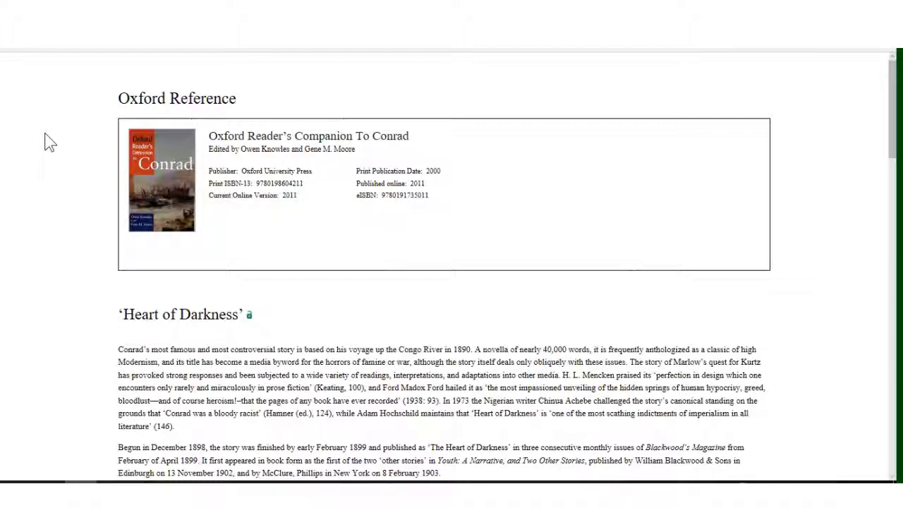
pyautogui.moveTo(138, 106)
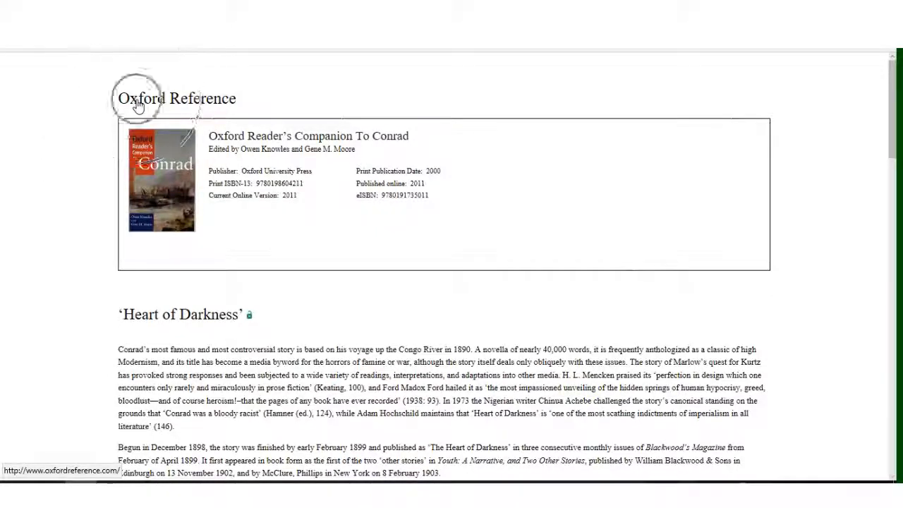
# - Return to the Oxford Reference home page via the logo on the print view
pyautogui.click(141, 98)
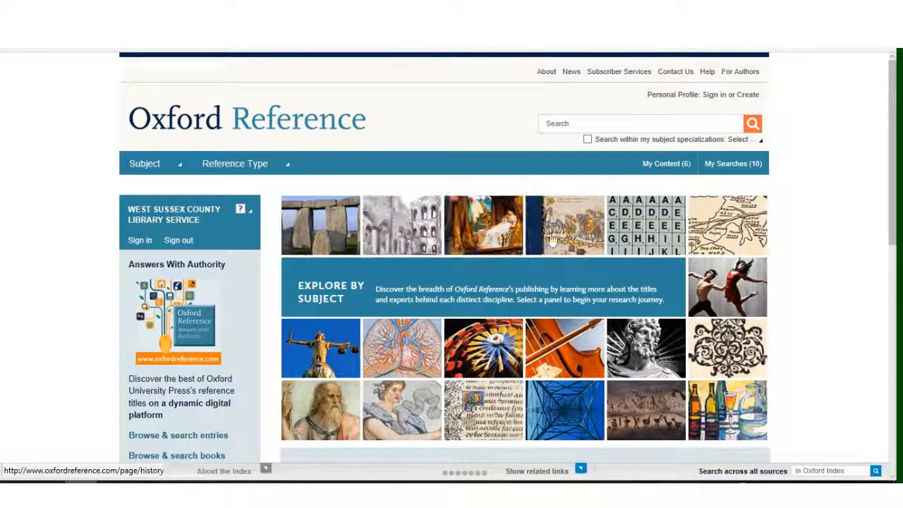
pyautogui.moveTo(558, 240)
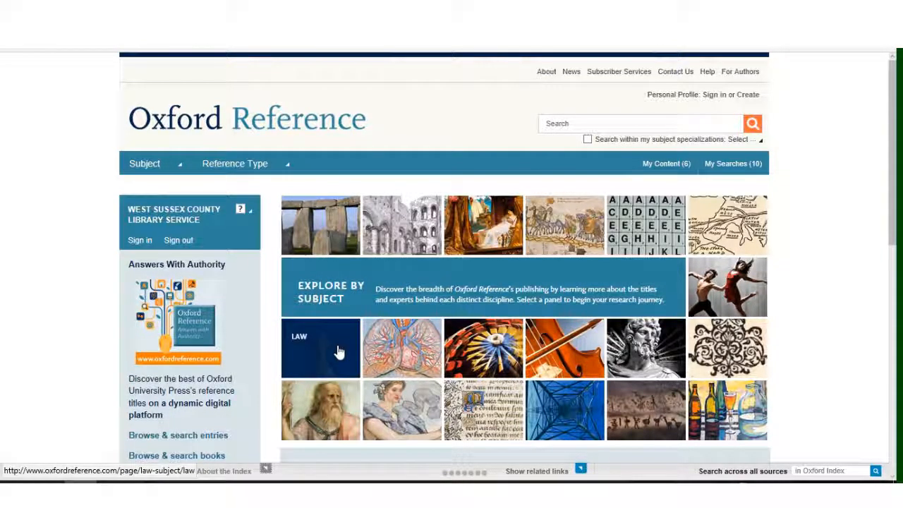
pyautogui.moveTo(388, 360)
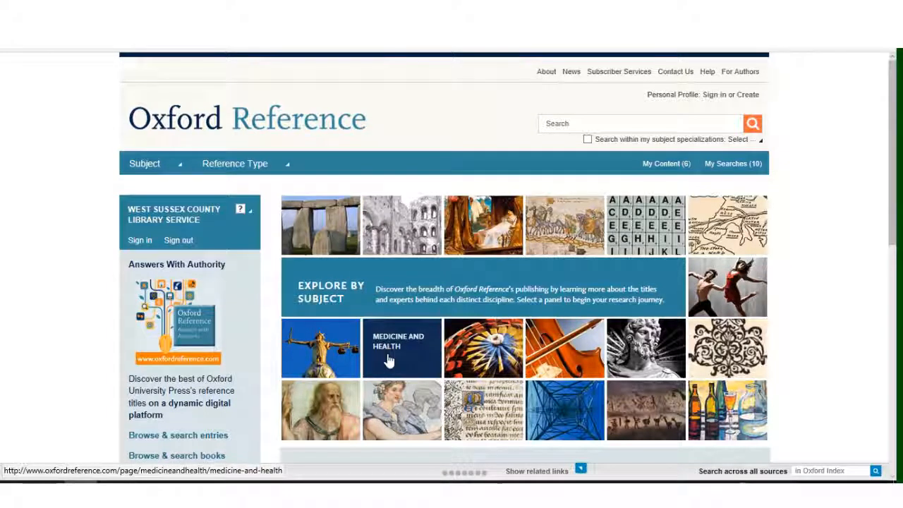
pyautogui.moveTo(567, 412)
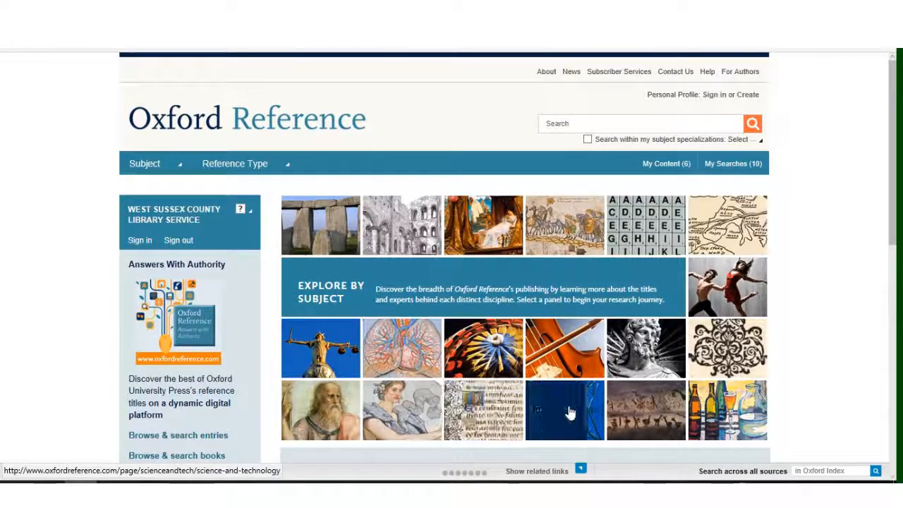
pyautogui.moveTo(570, 429)
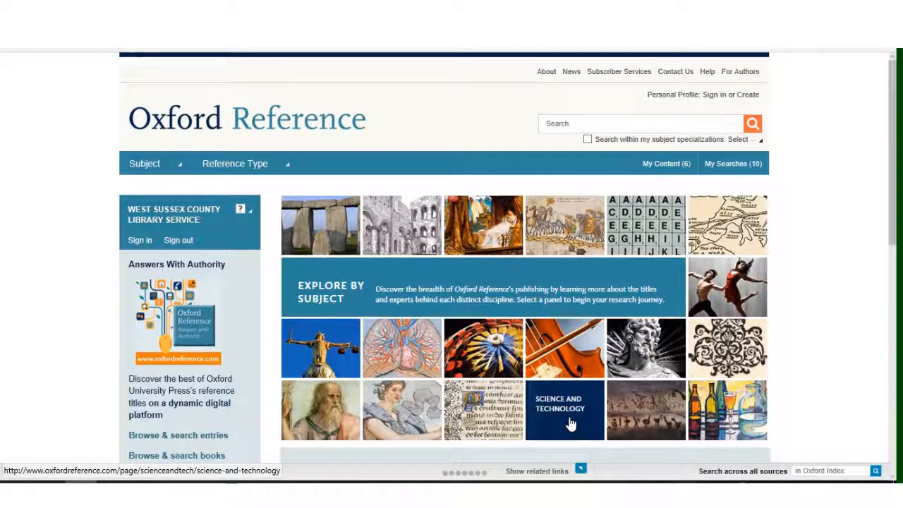
# - Look over the Science and Technology subject page, its featured books and sample resources
pyautogui.click(565, 409)
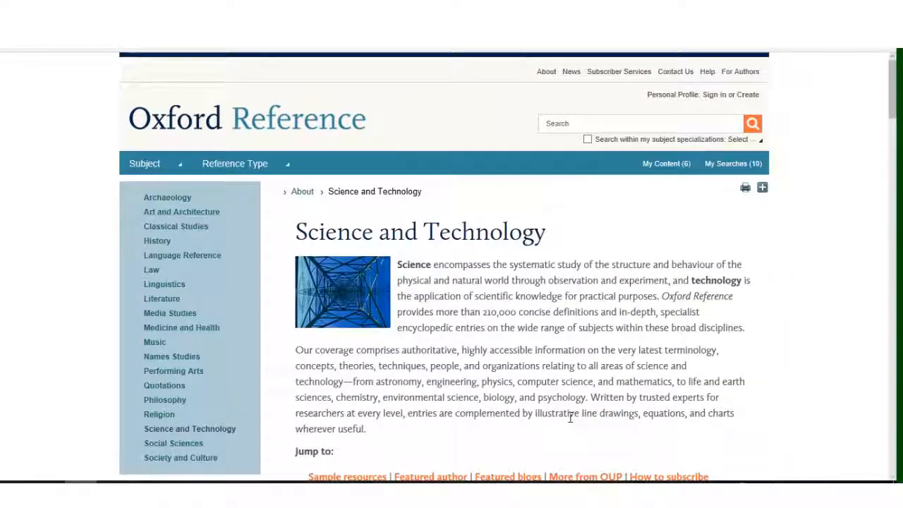
pyautogui.scroll(-3)
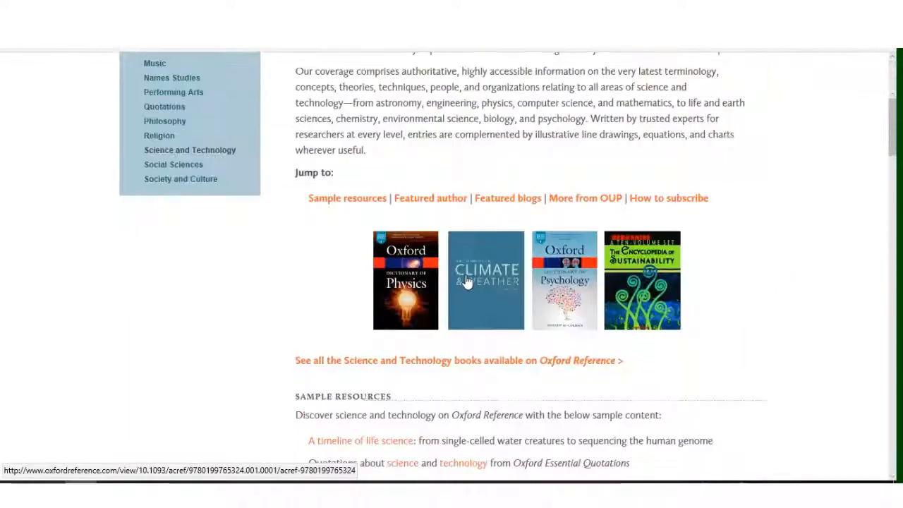
pyautogui.scroll(-3)
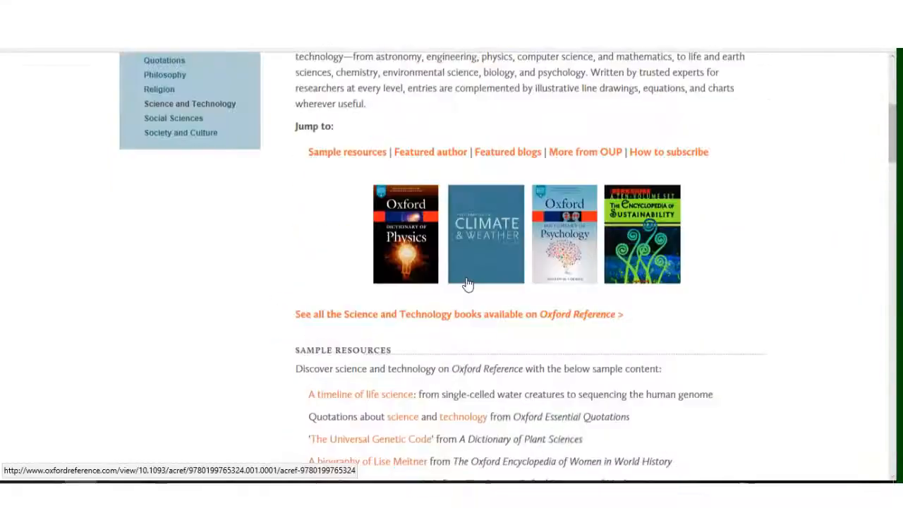
pyautogui.scroll(3)
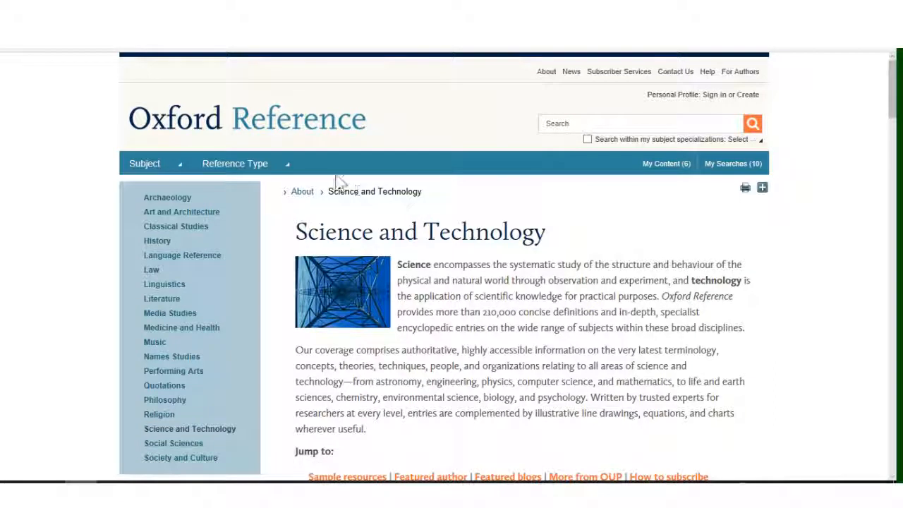
pyautogui.moveTo(254, 134)
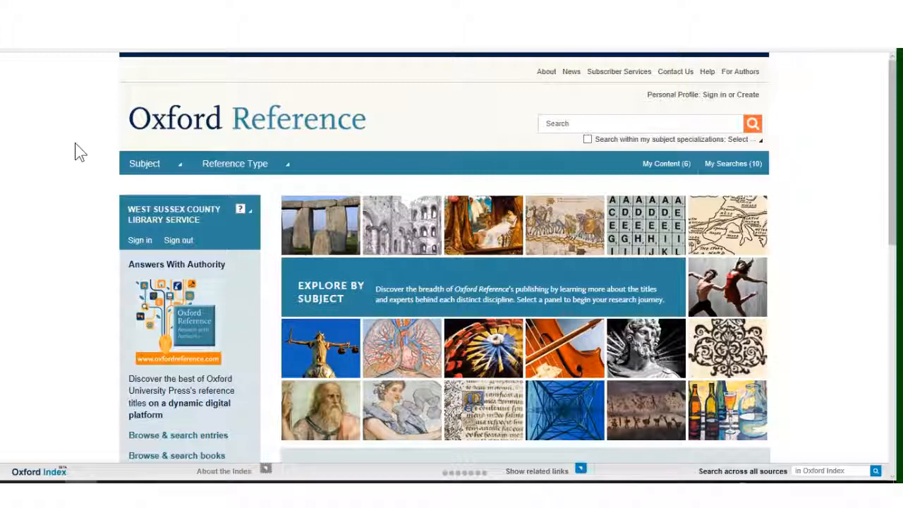
pyautogui.moveTo(642, 163)
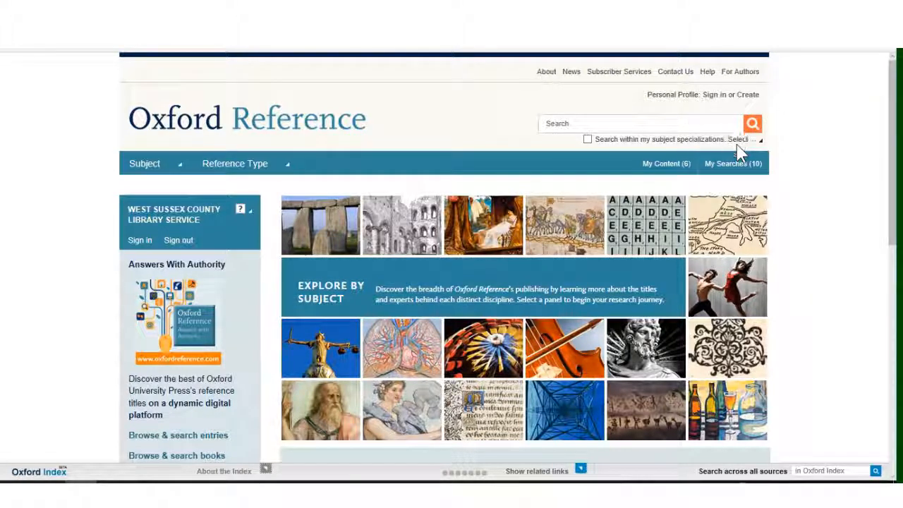
# - Expand the 'Search within my subject specializations' Select dropdown beside the search box
pyautogui.click(749, 140)
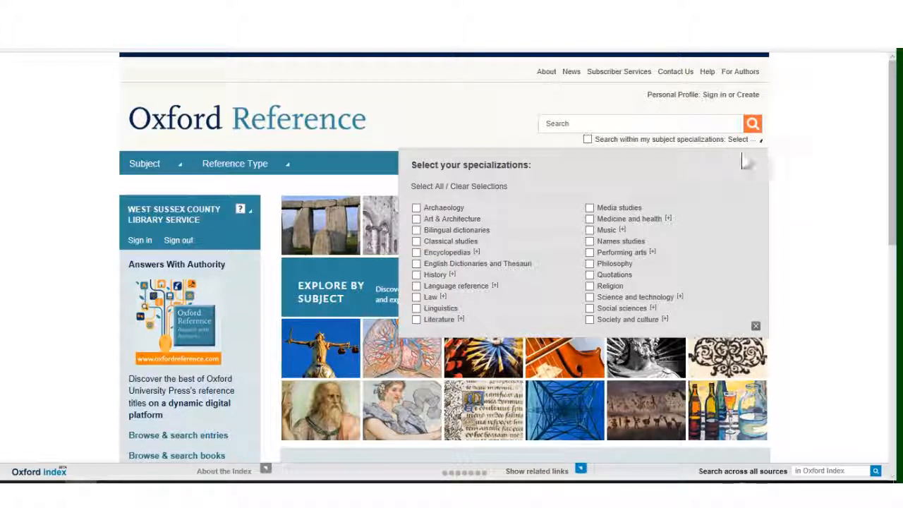
pyautogui.moveTo(491, 298)
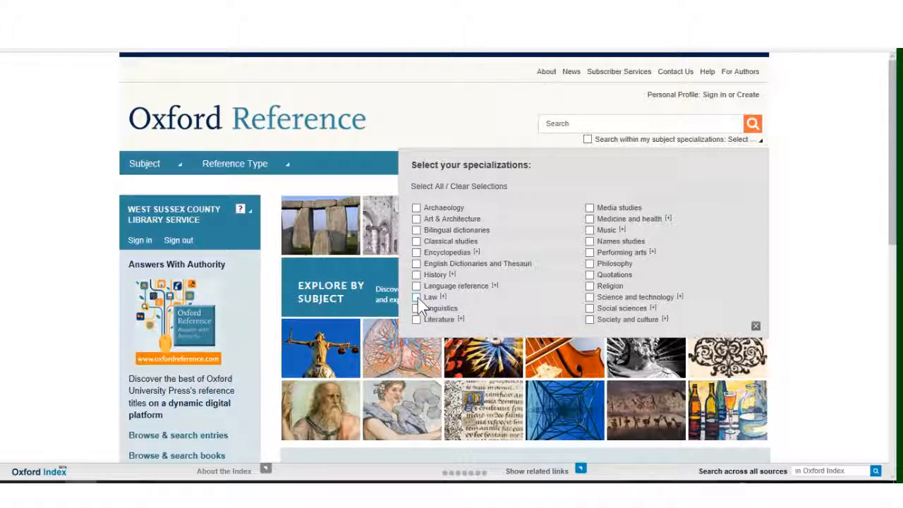
# - Tick Law in the Select your specializations panel so searches stay within Law
pyautogui.click(418, 297)
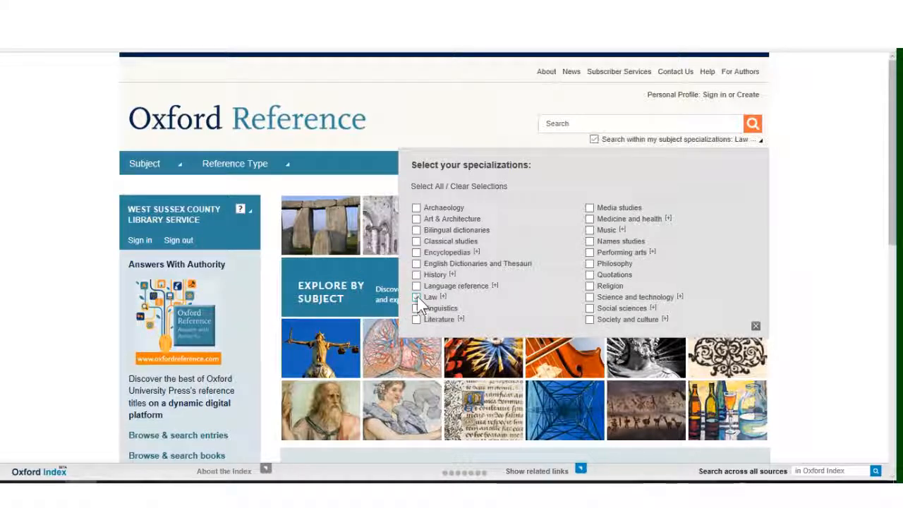
pyautogui.click(418, 296)
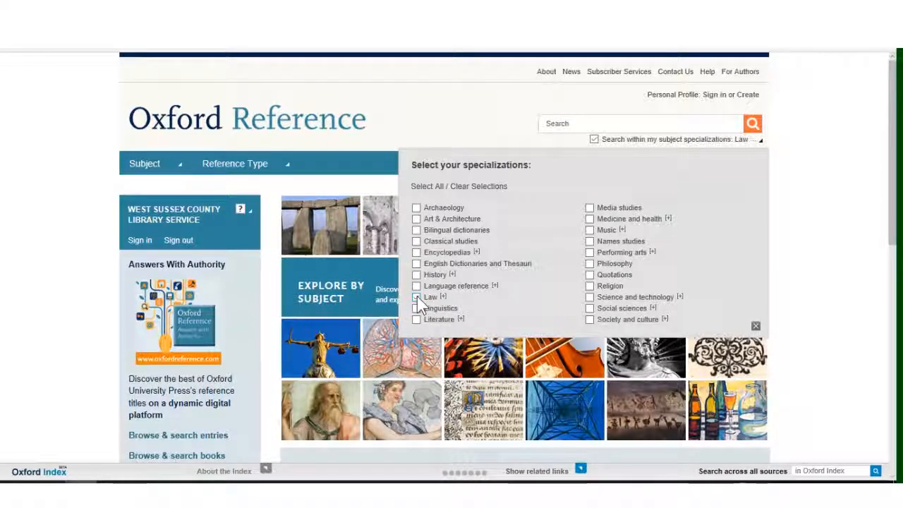
pyautogui.click(416, 296)
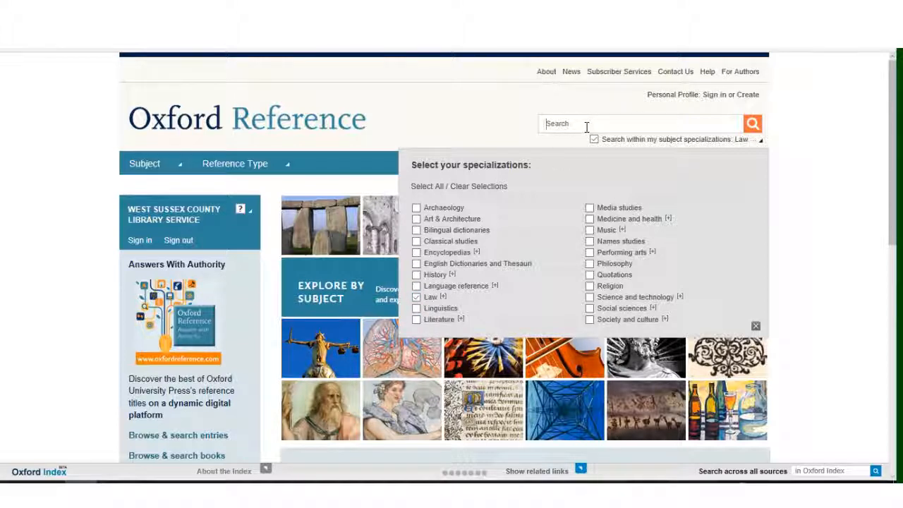
# - Enter 'Federal' in the search box with the Law specialization still applied
pyautogui.write('Federal')
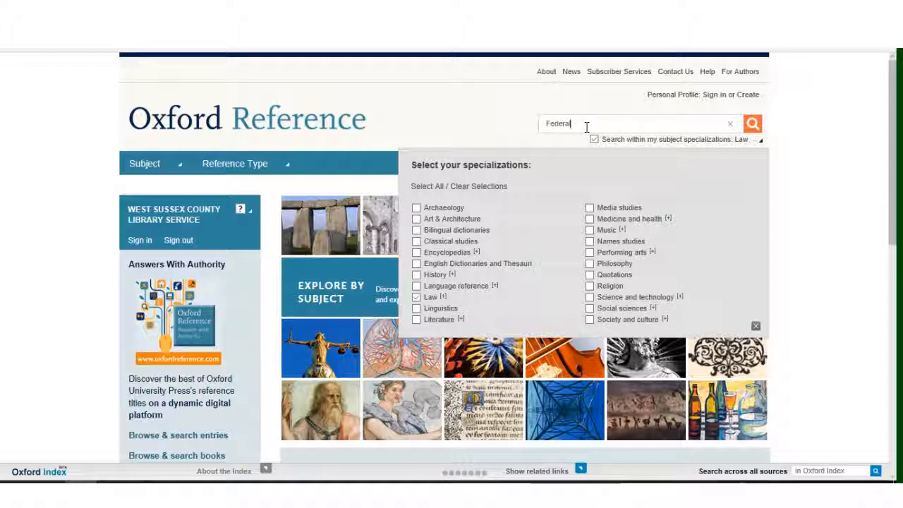
pyautogui.moveTo(741, 127)
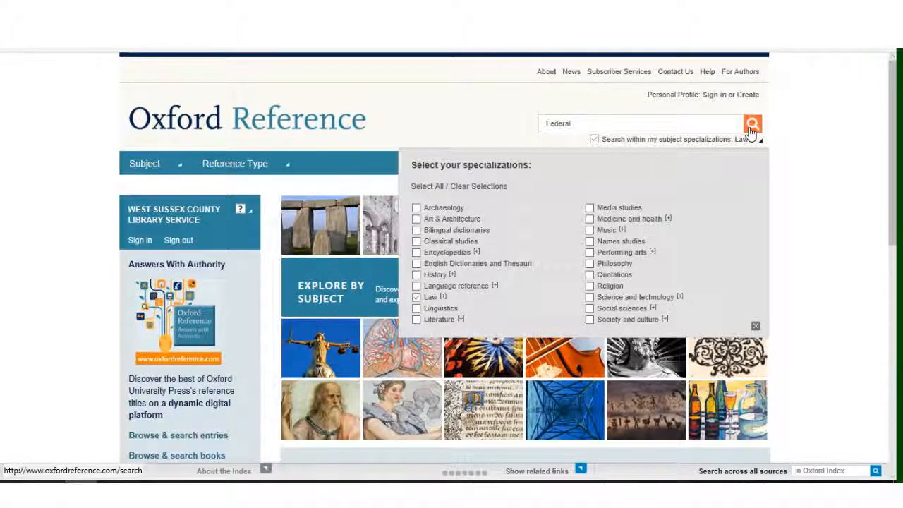
# - Run the Federal search within Law and show the printable 'federal state' entry from the results
pyautogui.click(752, 125)
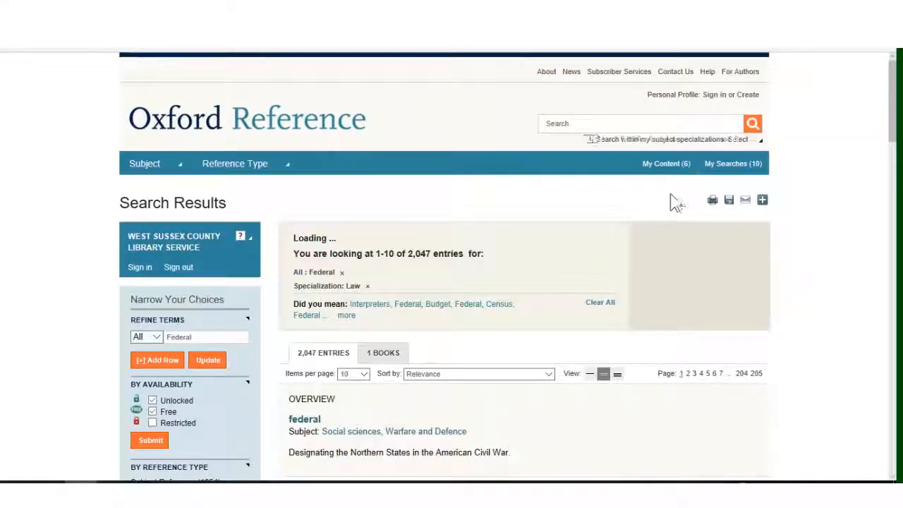
pyautogui.scroll(-3)
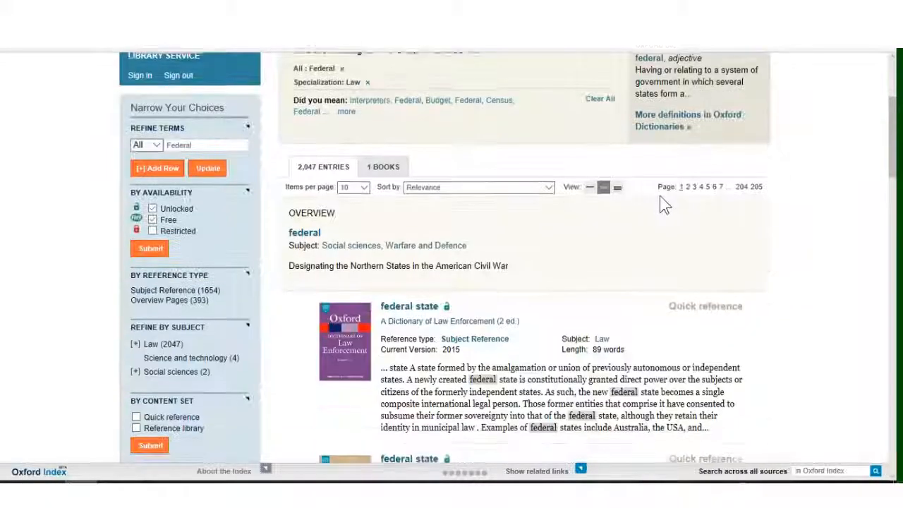
pyautogui.scroll(-3)
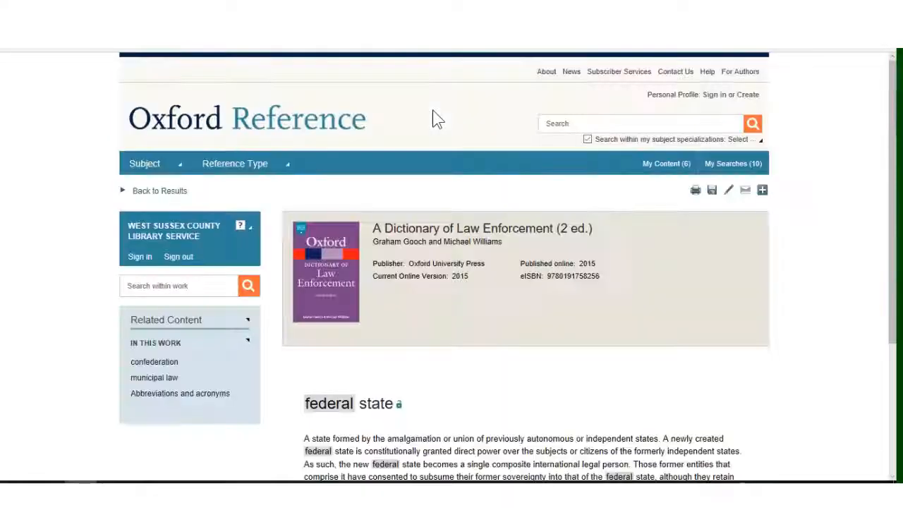
pyautogui.moveTo(695, 194)
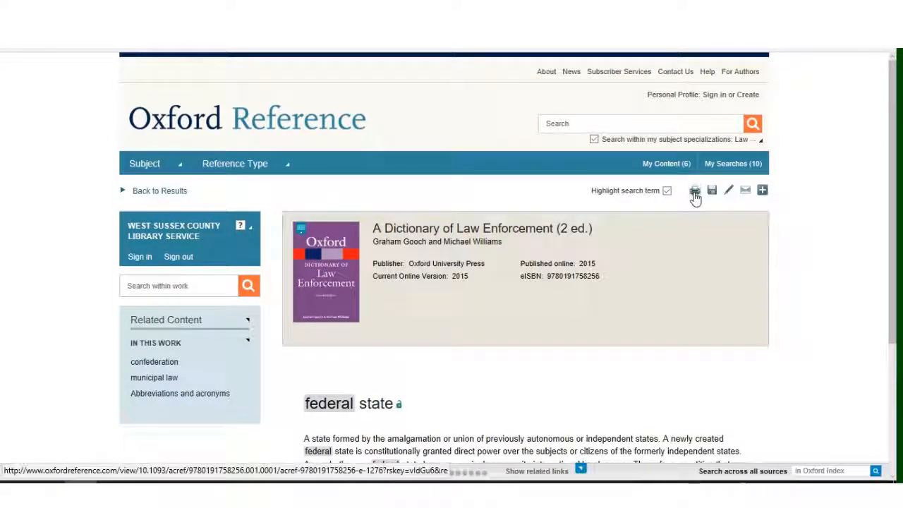
pyautogui.click(694, 190)
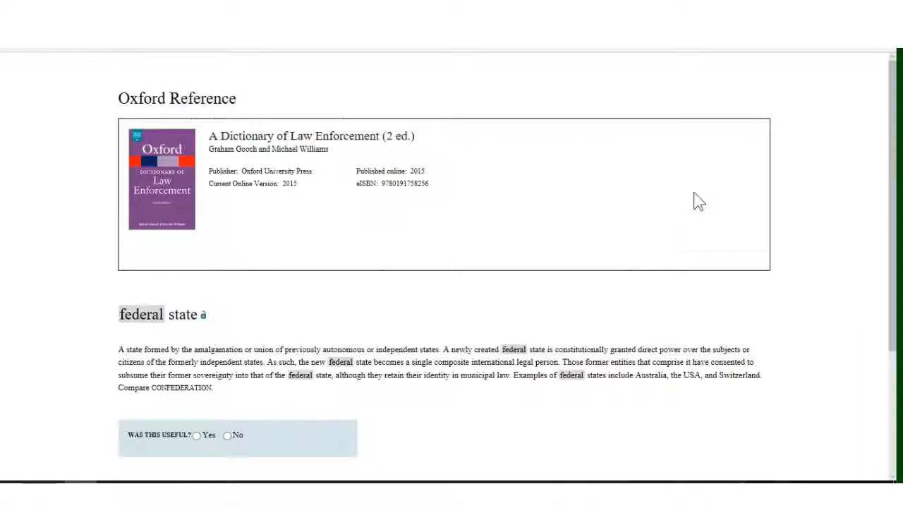